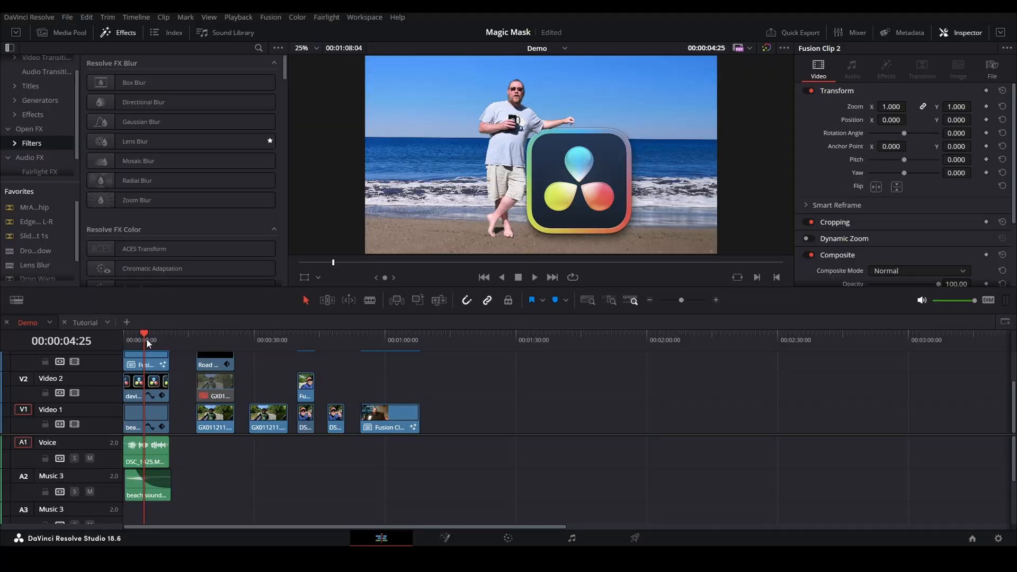
# Preview the Fusion Clip 3 shot and nearby points in the edit
pyautogui.click(217, 340)
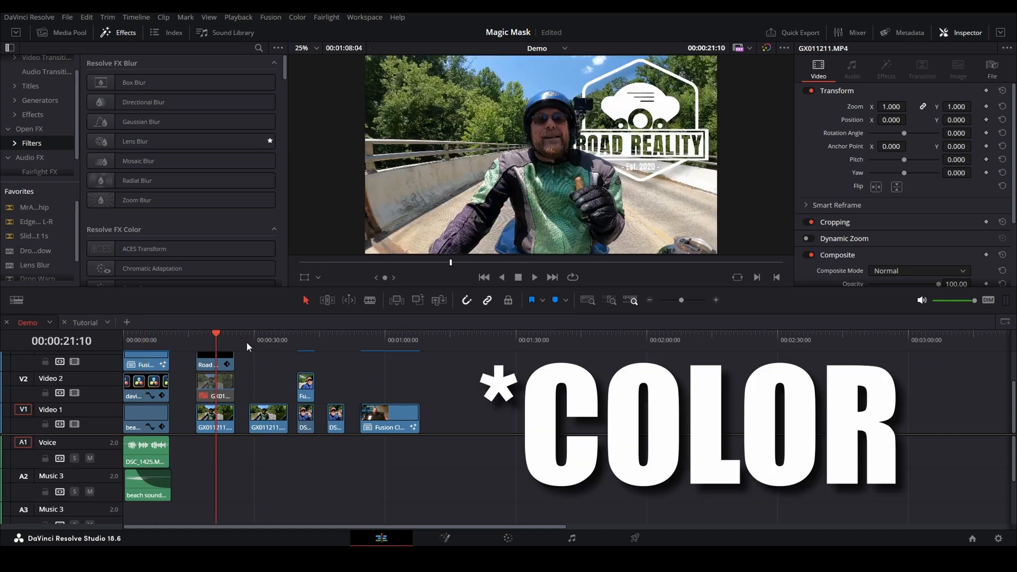
pyautogui.click(297, 339)
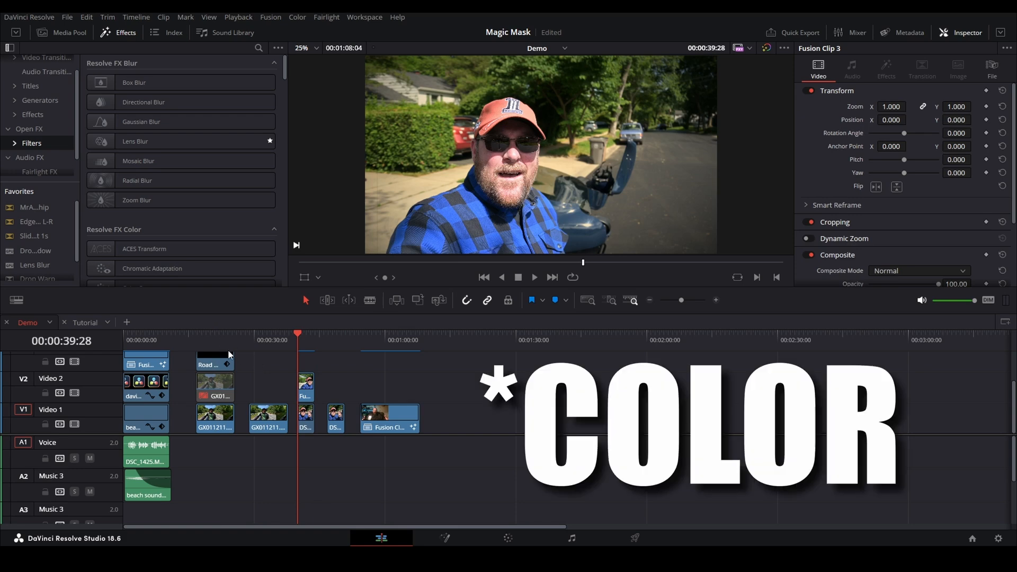
pyautogui.click(268, 334)
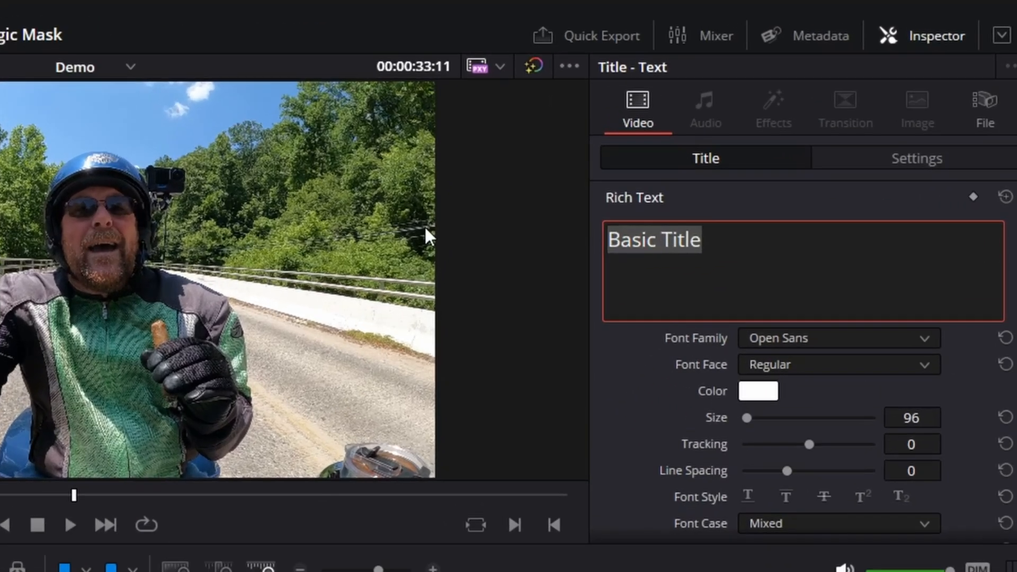
# Set the title to SUBSCRIBE in Impact at size 250, then select the rider clip above it
pyautogui.write('SUBSCRIBE')
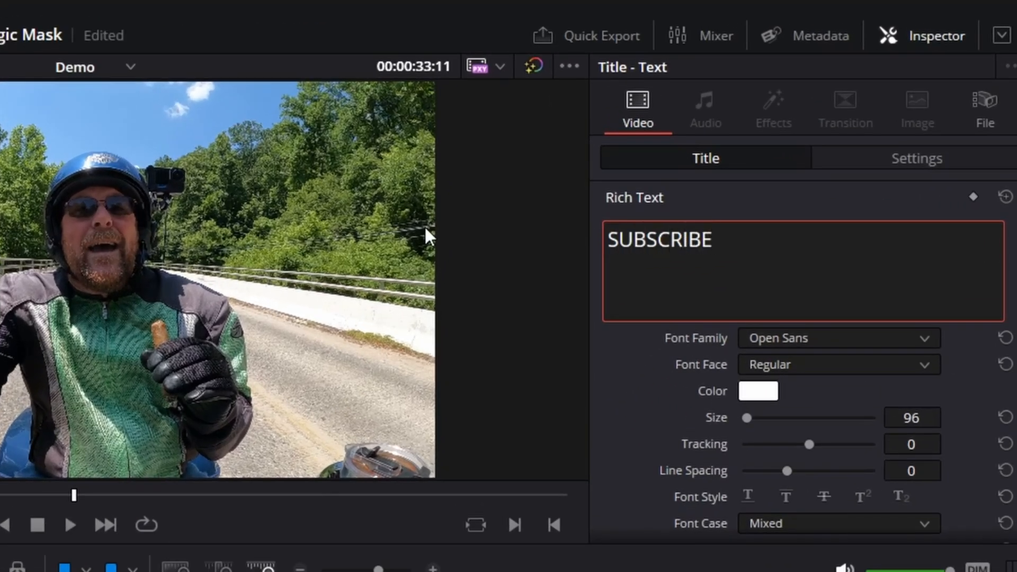
pyautogui.click(837, 338)
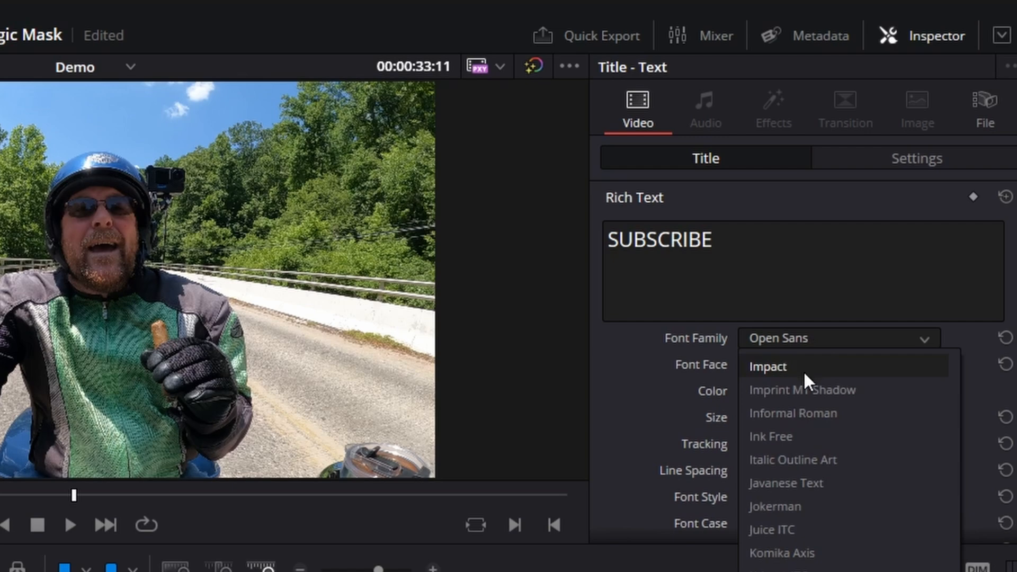
pyautogui.click(766, 366)
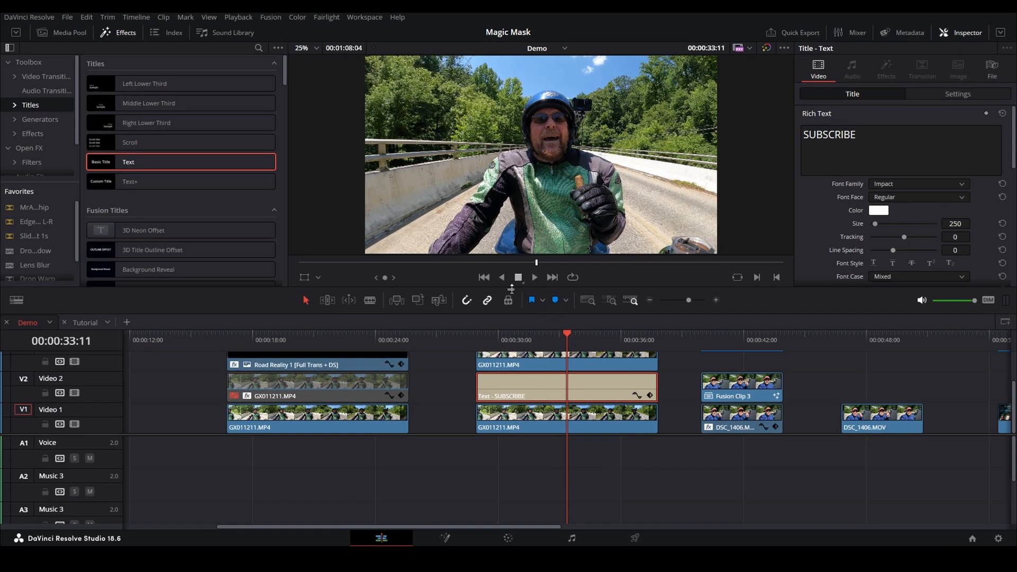
pyautogui.click(515, 339)
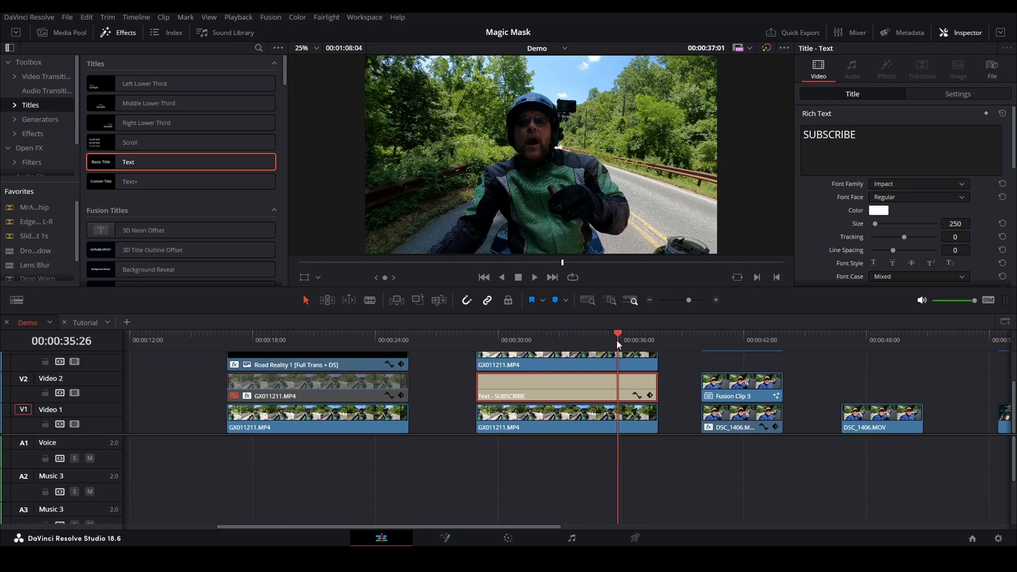
pyautogui.click(514, 340)
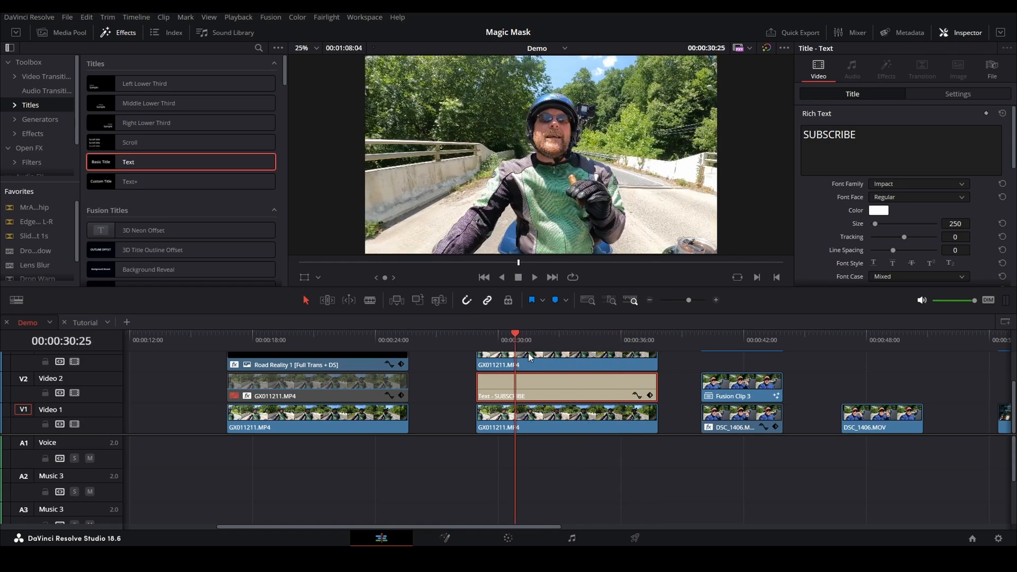
pyautogui.click(564, 371)
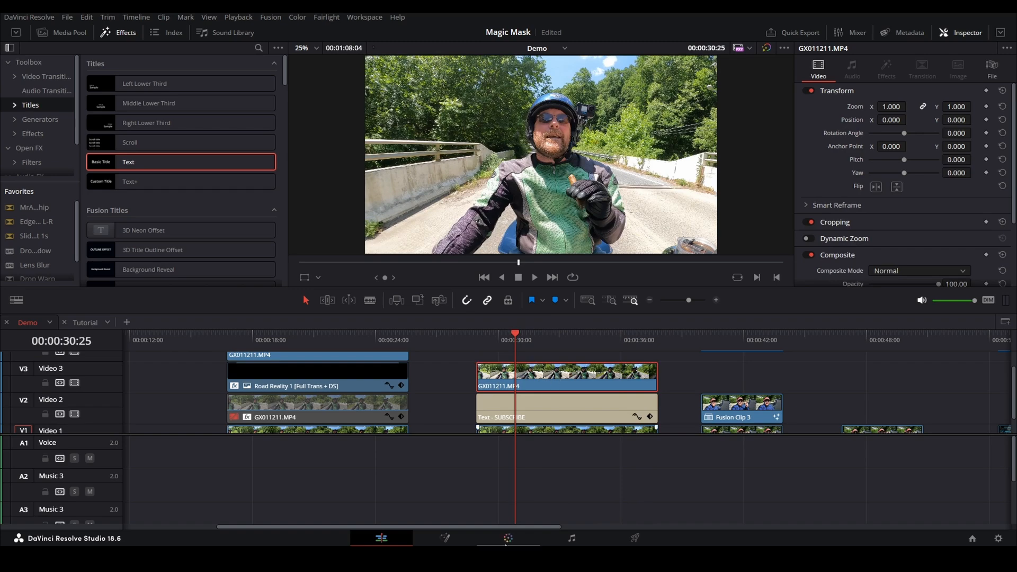
# On the Color page, reset to one node and set Magic Mask to object detection at Better quality
pyautogui.click(508, 538)
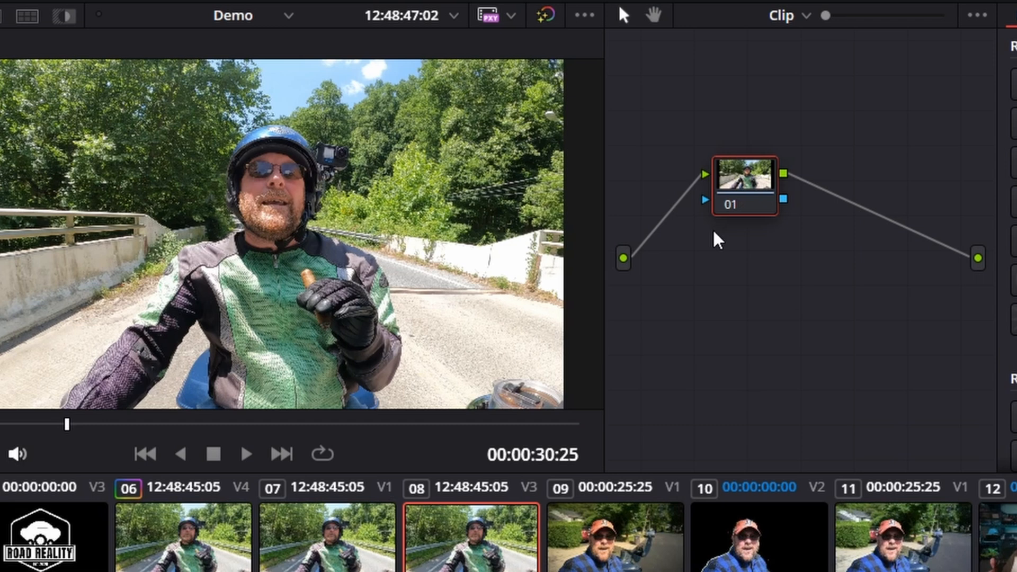
pyautogui.moveTo(732, 252)
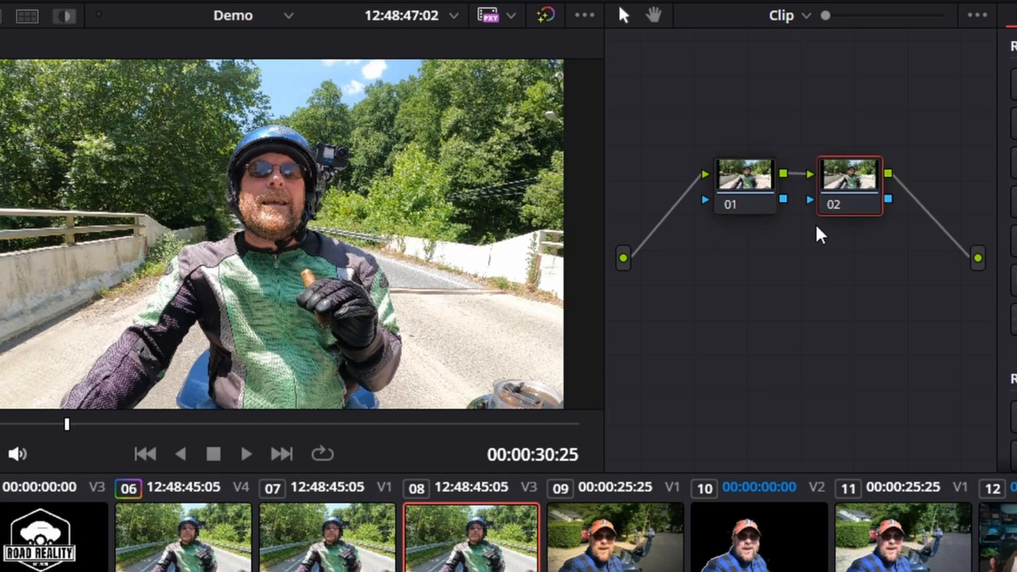
pyautogui.click(846, 180)
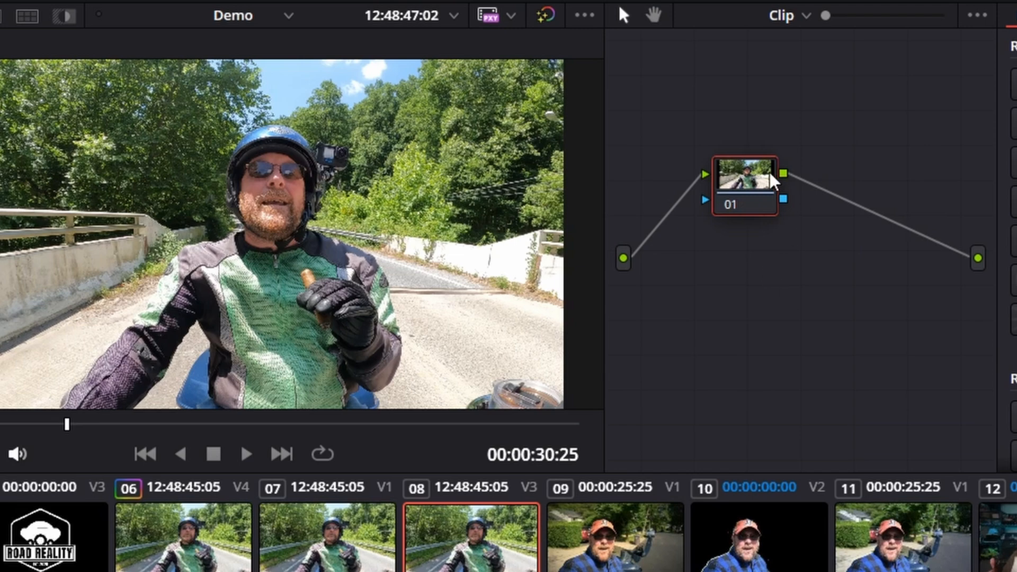
pyautogui.moveTo(703, 240)
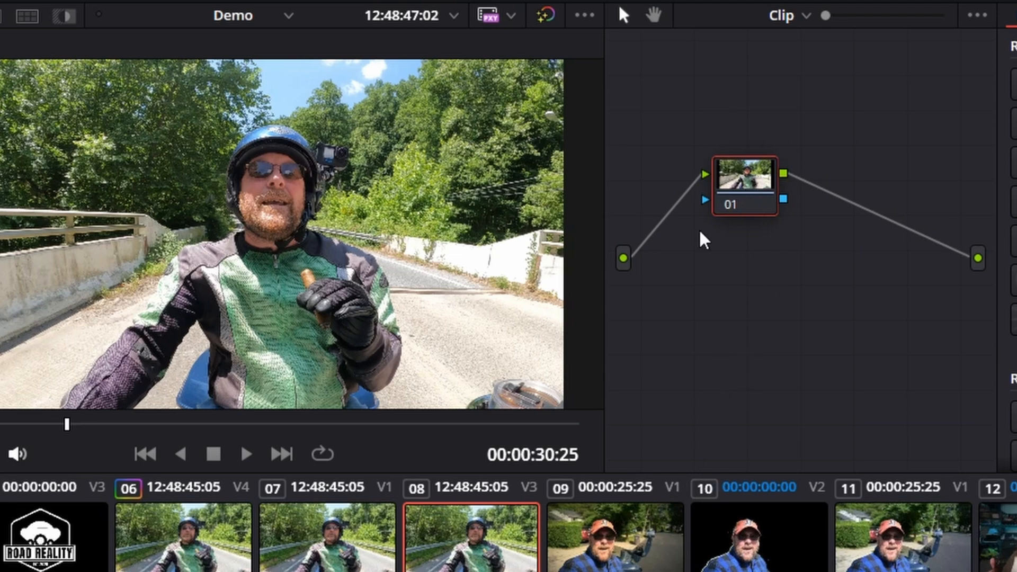
pyautogui.click(595, 201)
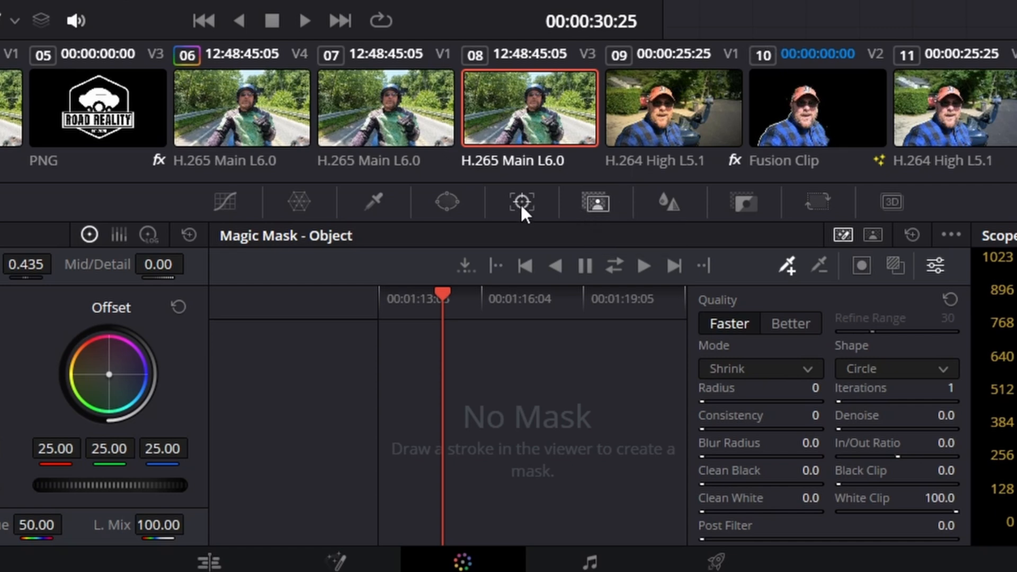
pyautogui.moveTo(600, 206)
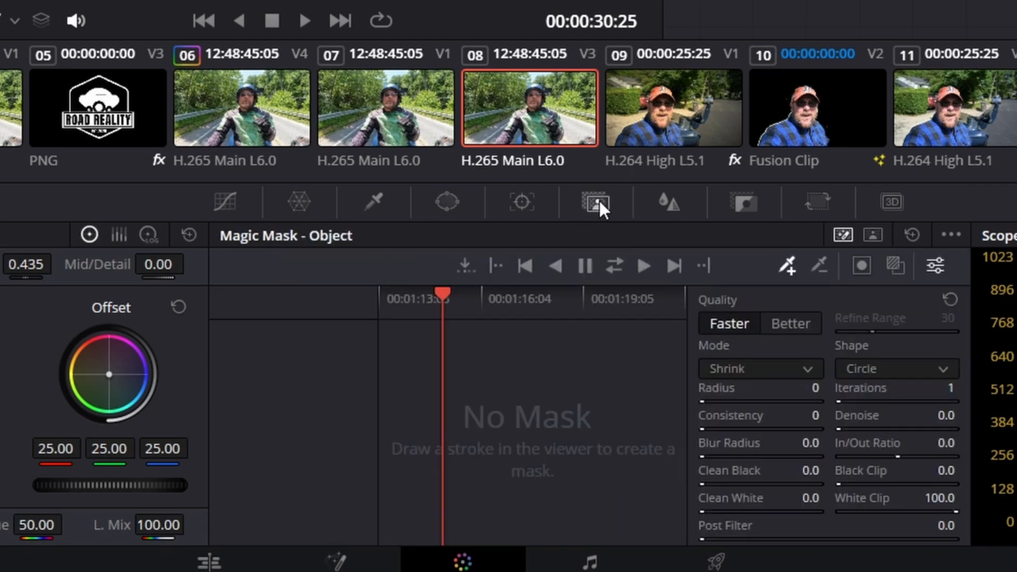
pyautogui.moveTo(733, 272)
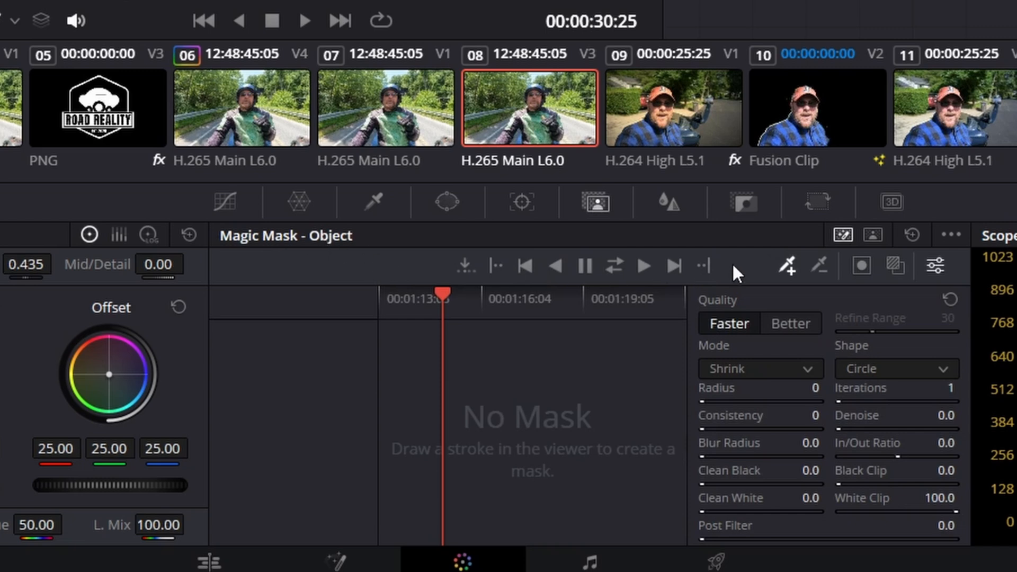
pyautogui.click(872, 235)
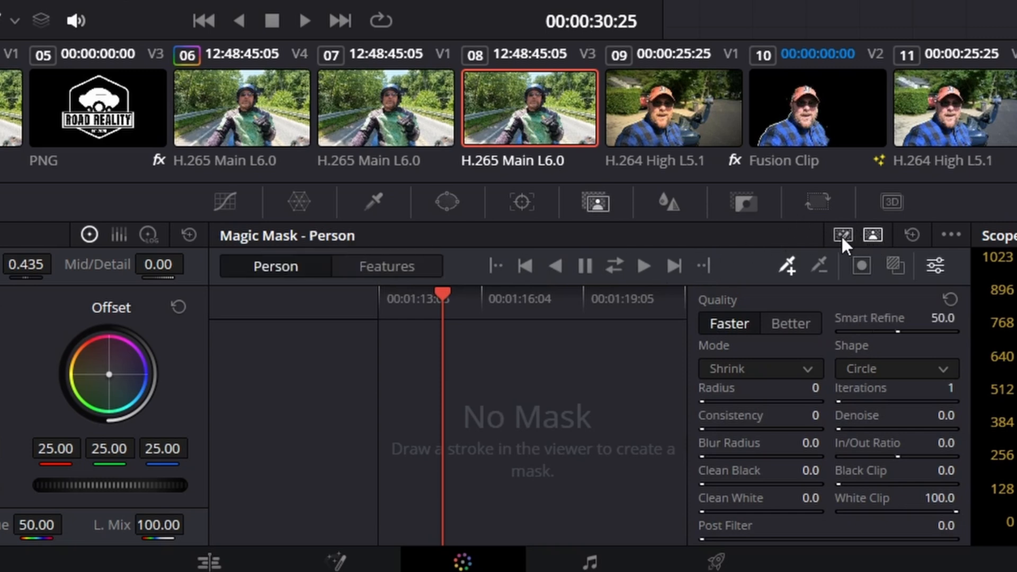
pyautogui.moveTo(843, 235)
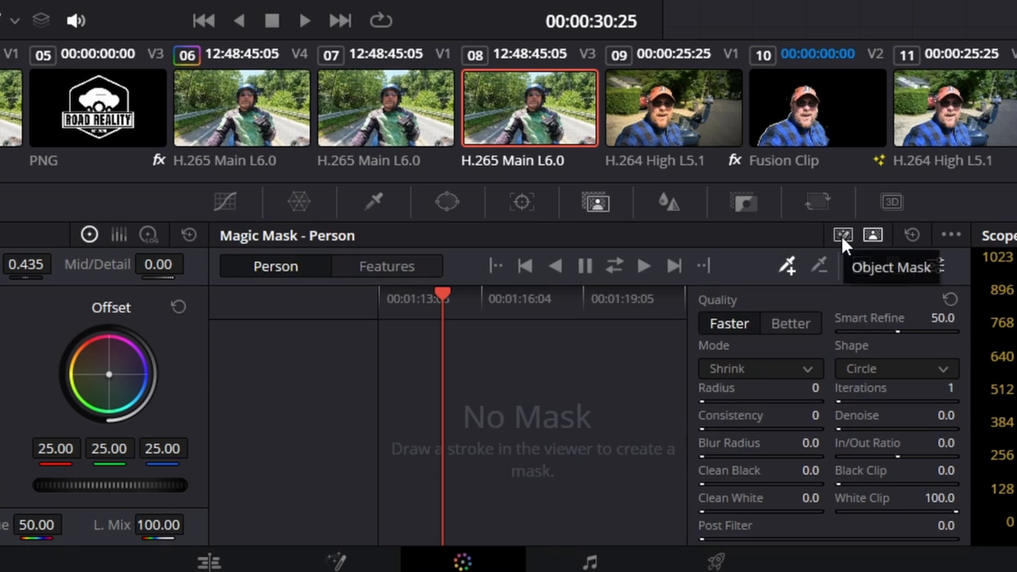
pyautogui.click(843, 235)
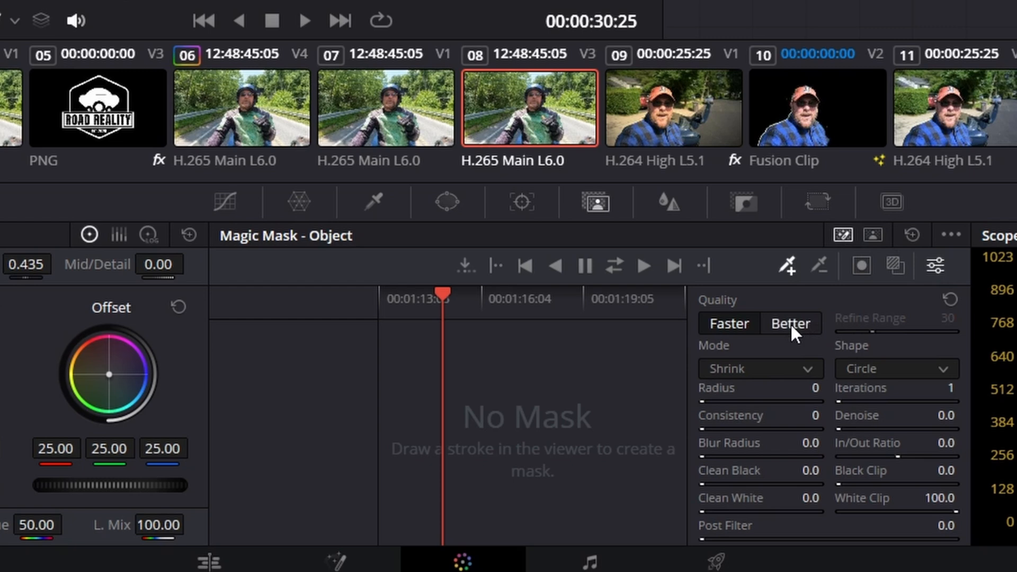
pyautogui.click(791, 323)
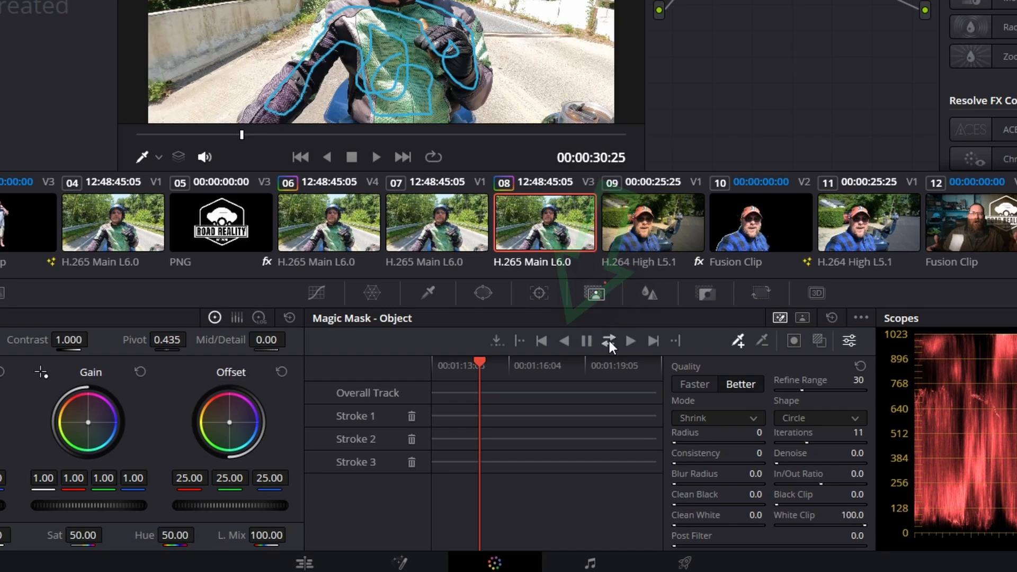
# Track the rider's three-stroke Magic Mask forward and reverse through the clip
pyautogui.click(629, 340)
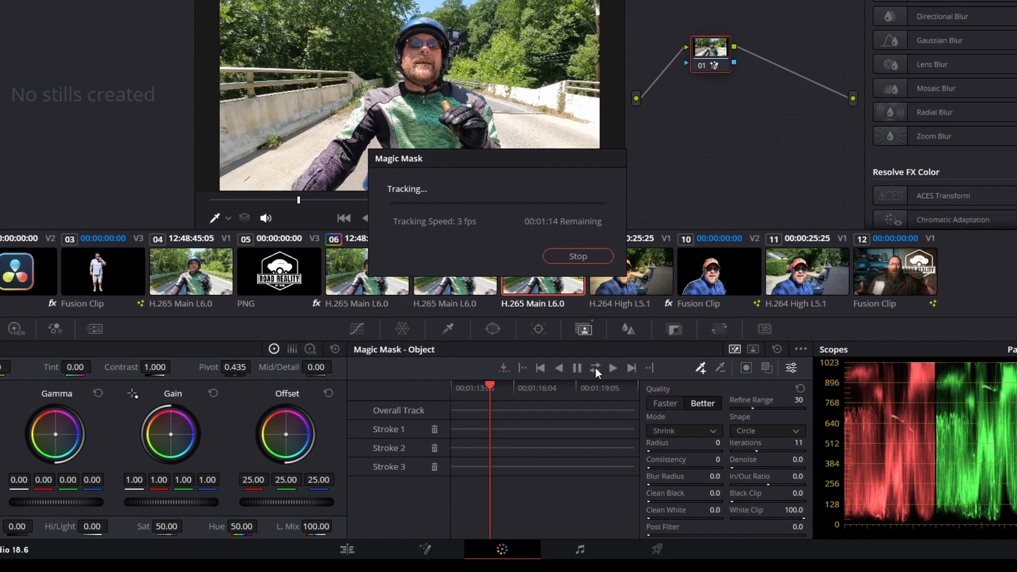
pyautogui.click(576, 257)
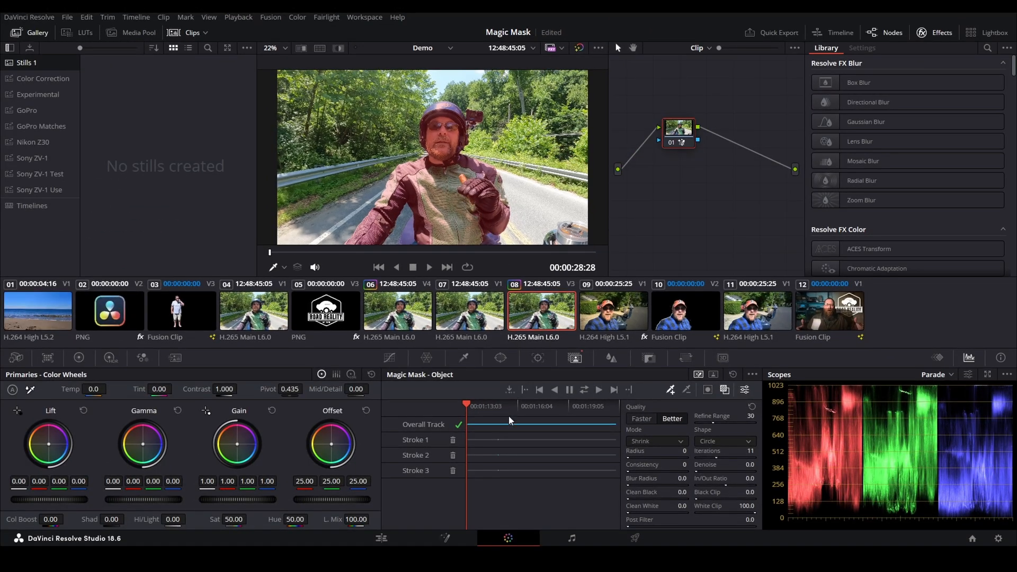
# Add a subtract stroke on the background around the rider and retrack the mask
pyautogui.click(496, 406)
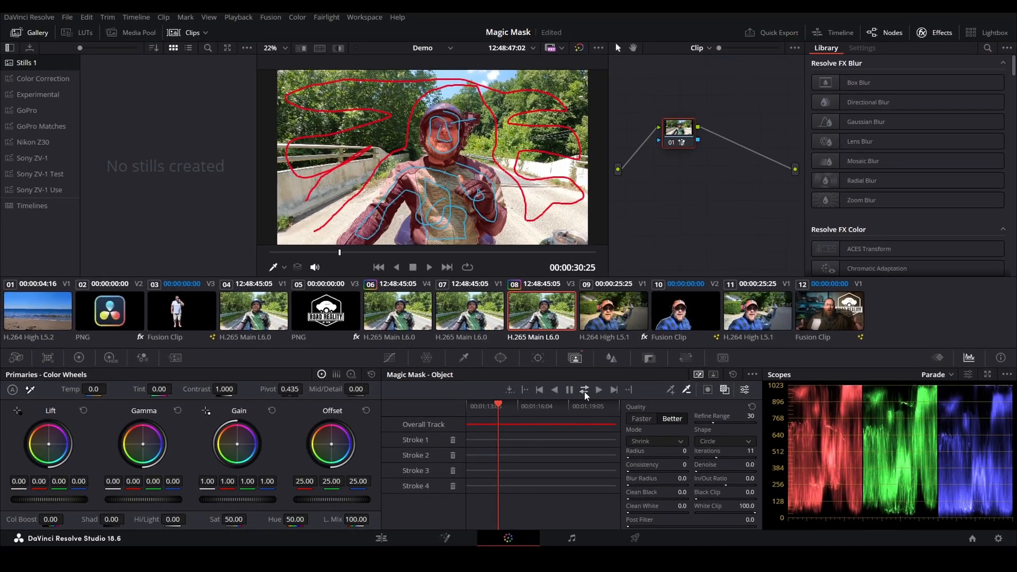
pyautogui.click(597, 390)
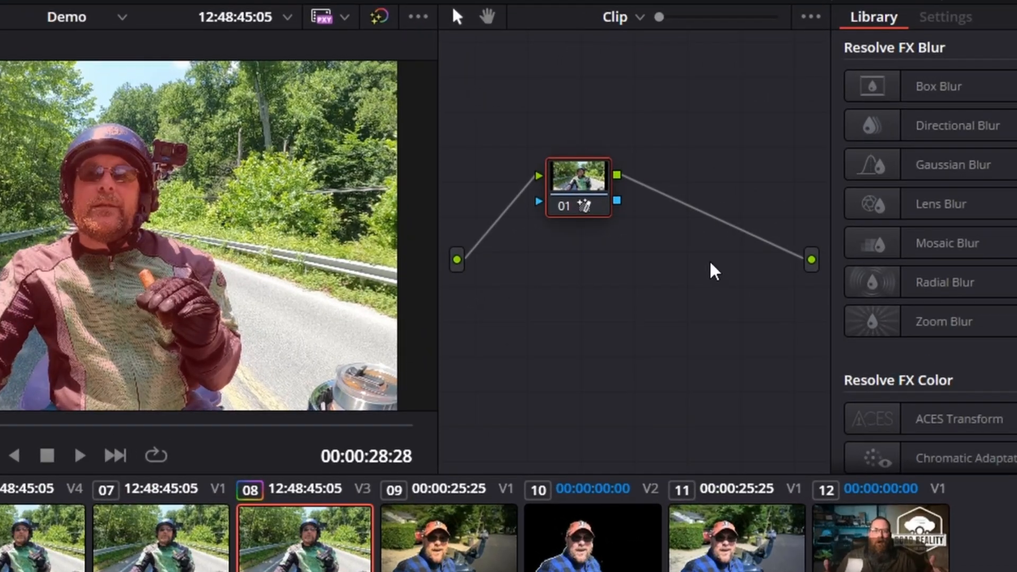
# Add an alpha output to the node tree so SUBSCRIBE shows behind the rider's head
pyautogui.rightClick(713, 272)
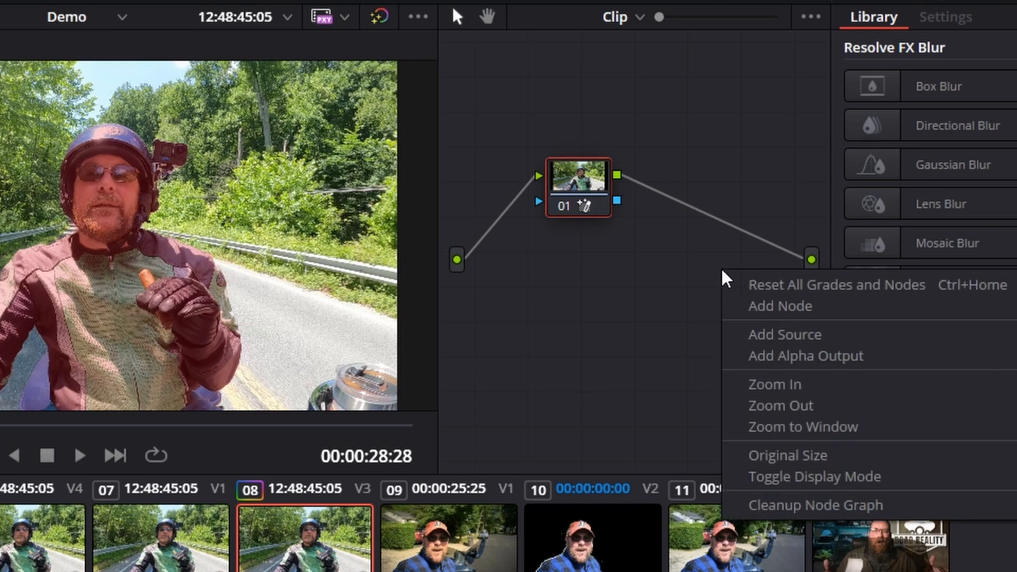
pyautogui.moveTo(785, 363)
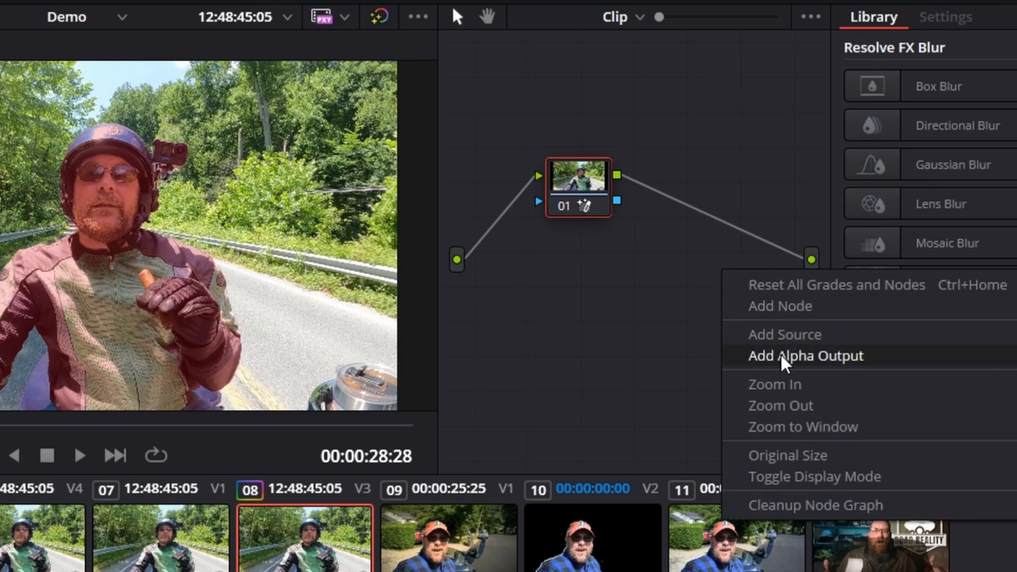
pyautogui.click(806, 356)
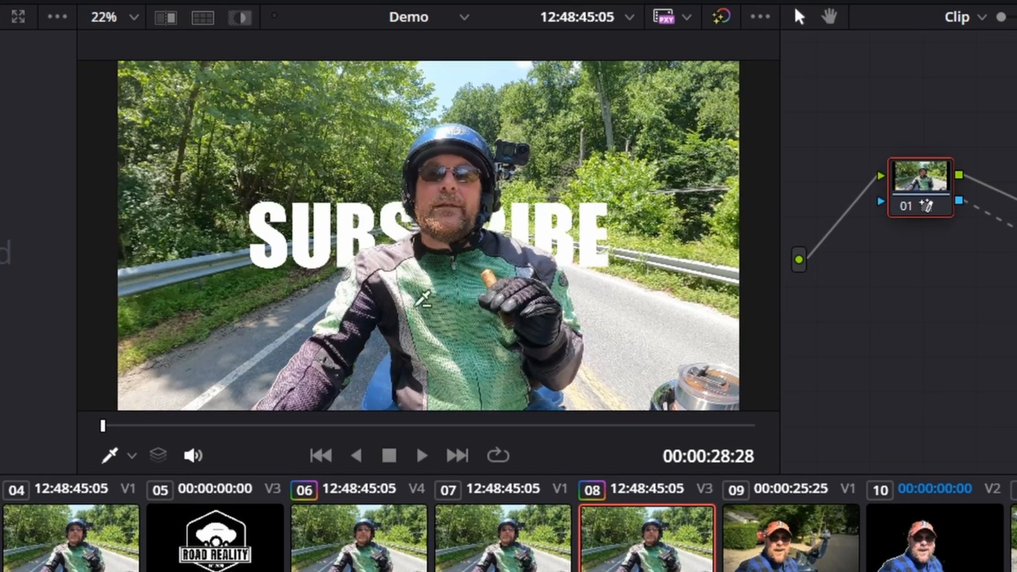
pyautogui.moveTo(351, 360)
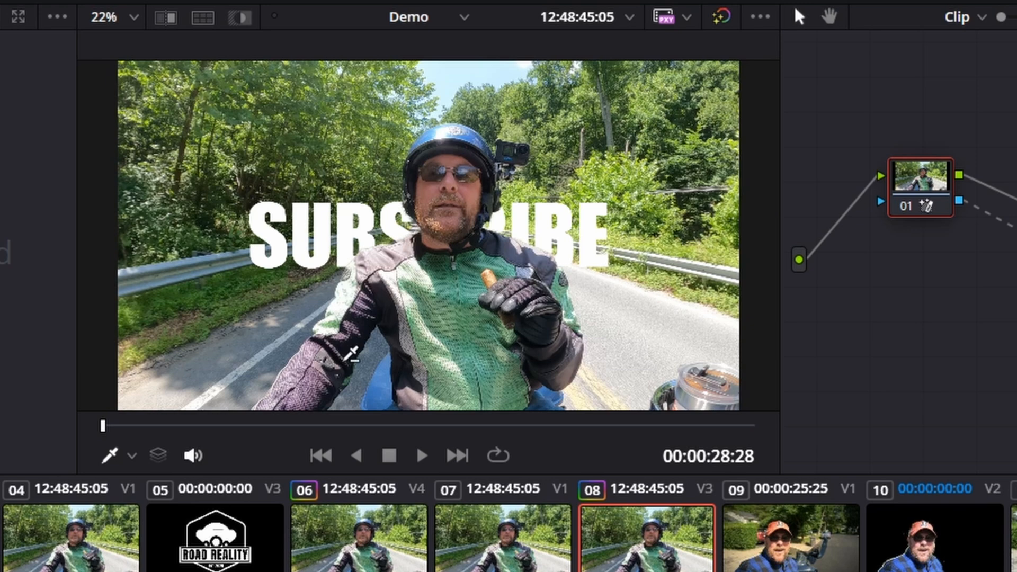
pyautogui.moveTo(480, 226)
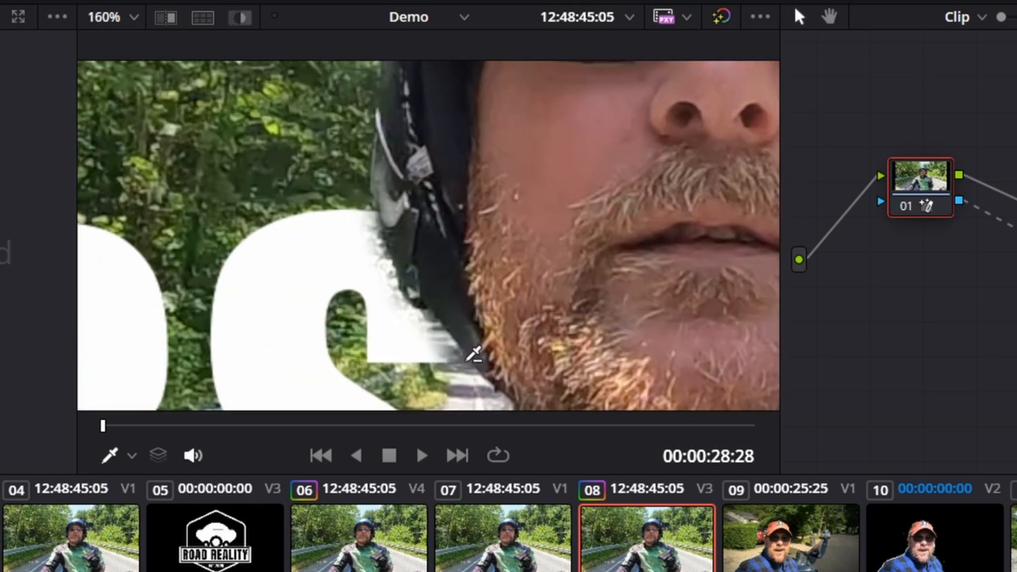
pyautogui.moveTo(358, 166)
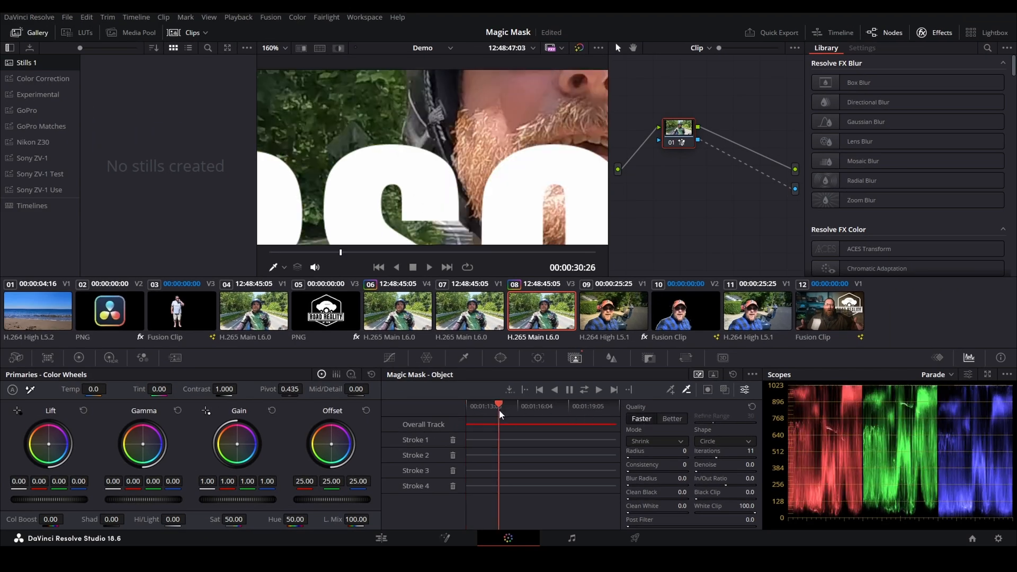
# Switch the rider Magic Mask to Better quality with refine range 30
pyautogui.click(597, 389)
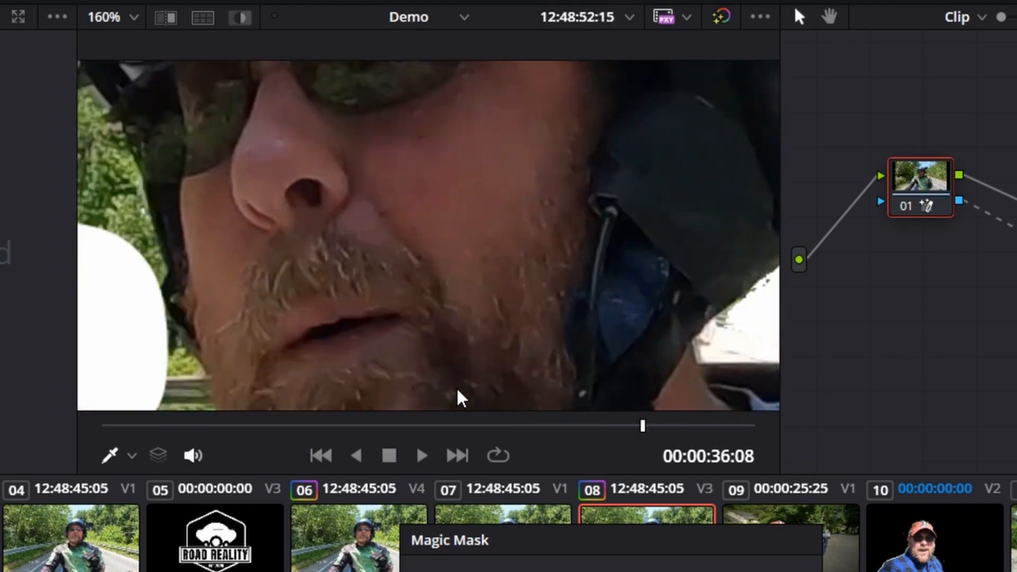
pyautogui.click(420, 456)
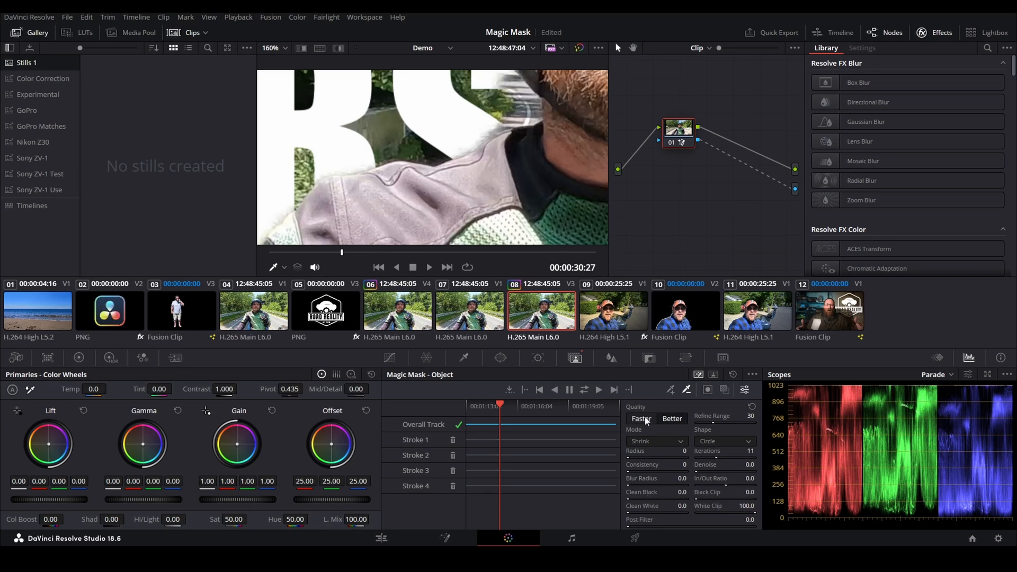
pyautogui.click(672, 419)
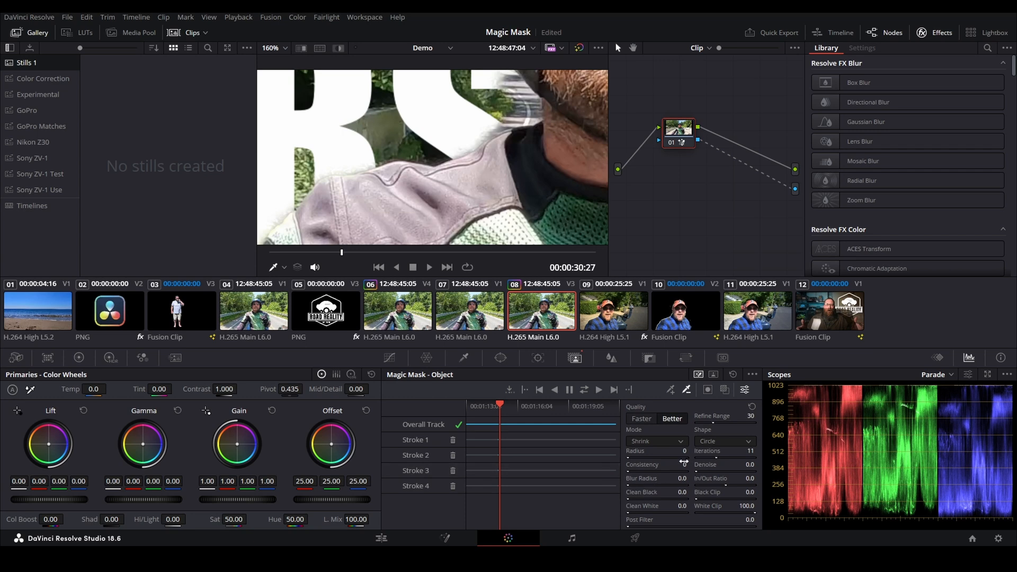
# Return to the Edit page and duplicate DSC_1406.MOV onto Video 2 above the original
pyautogui.click(381, 539)
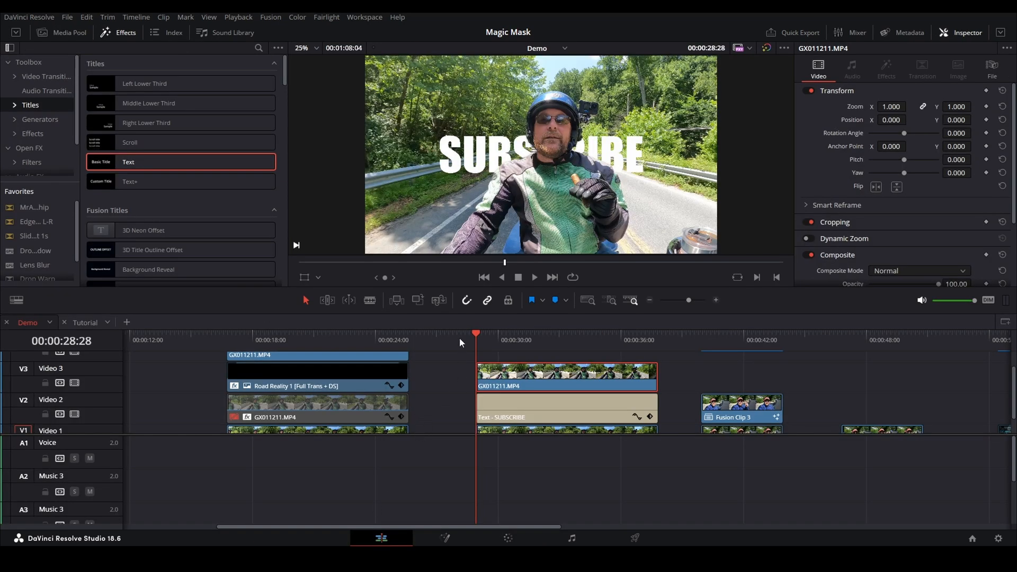
pyautogui.moveTo(471, 342)
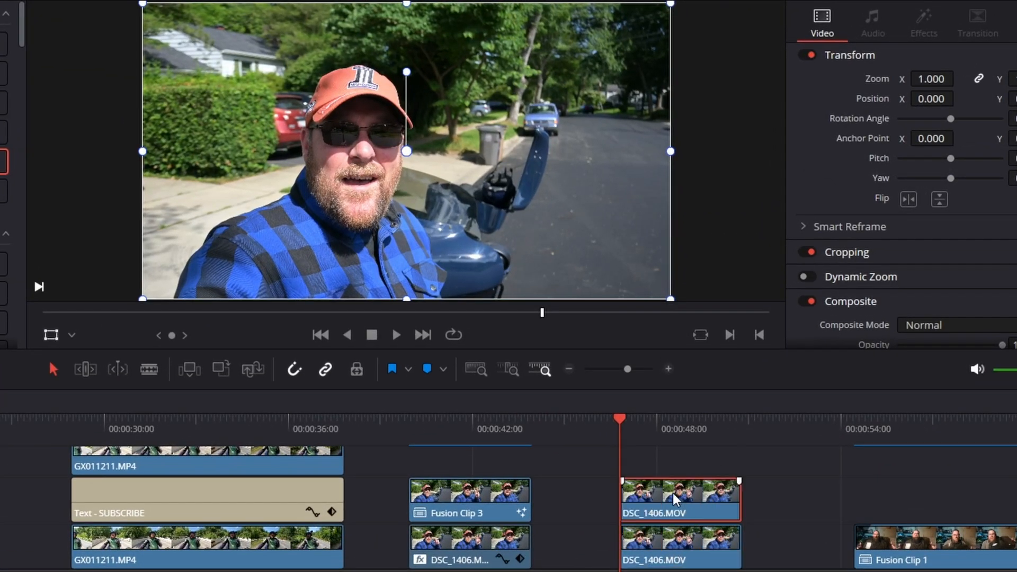
# Turn the upper DSC_1406.MOV copy into Fusion Clip 2 and open it on the Fusion page
pyautogui.rightClick(679, 499)
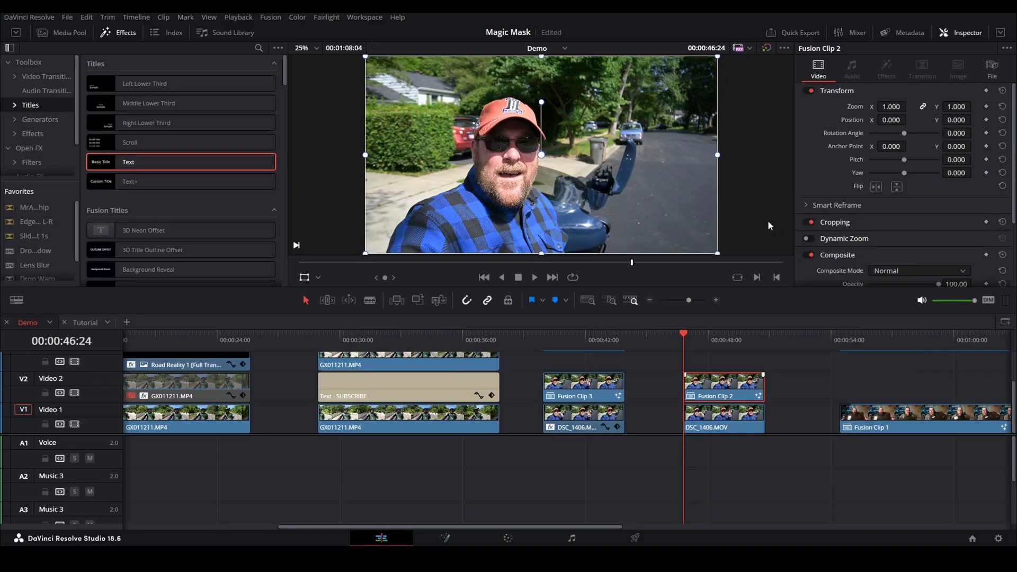
pyautogui.click(445, 539)
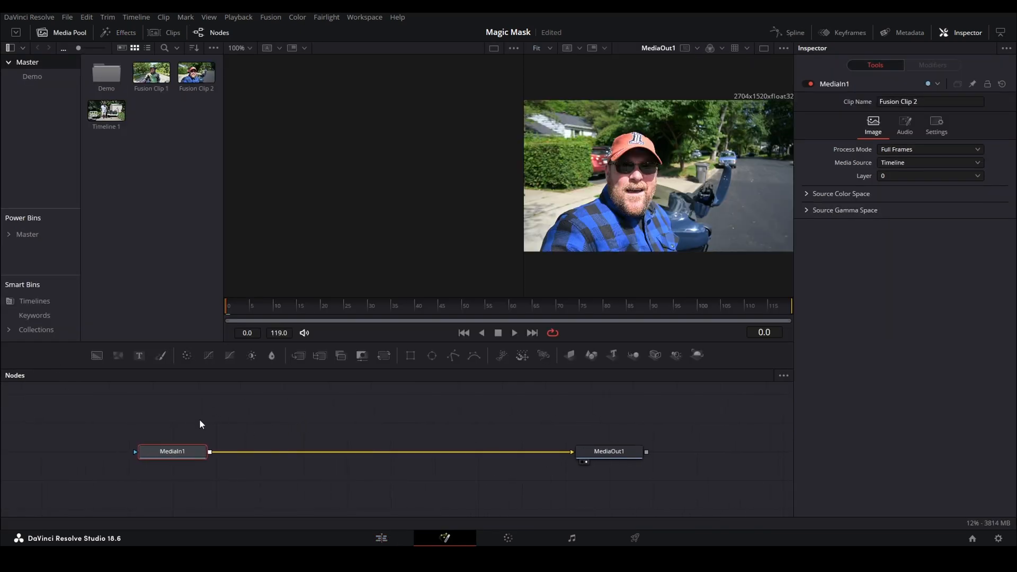
pyautogui.moveTo(197, 442)
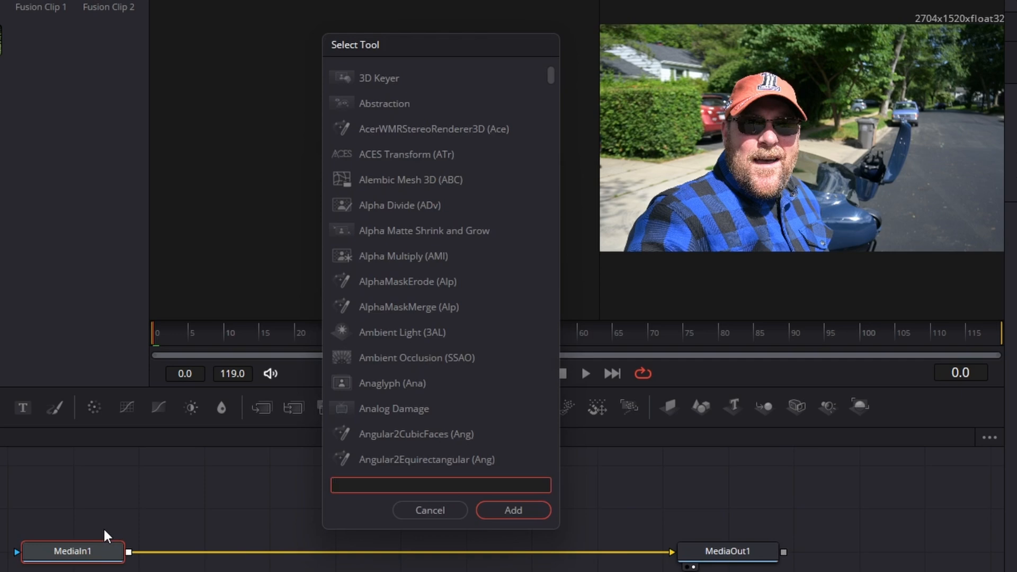
# Add a MagicMask1 node on the rider's head and shirt, set to Better, and track it forward
pyautogui.write('magic')
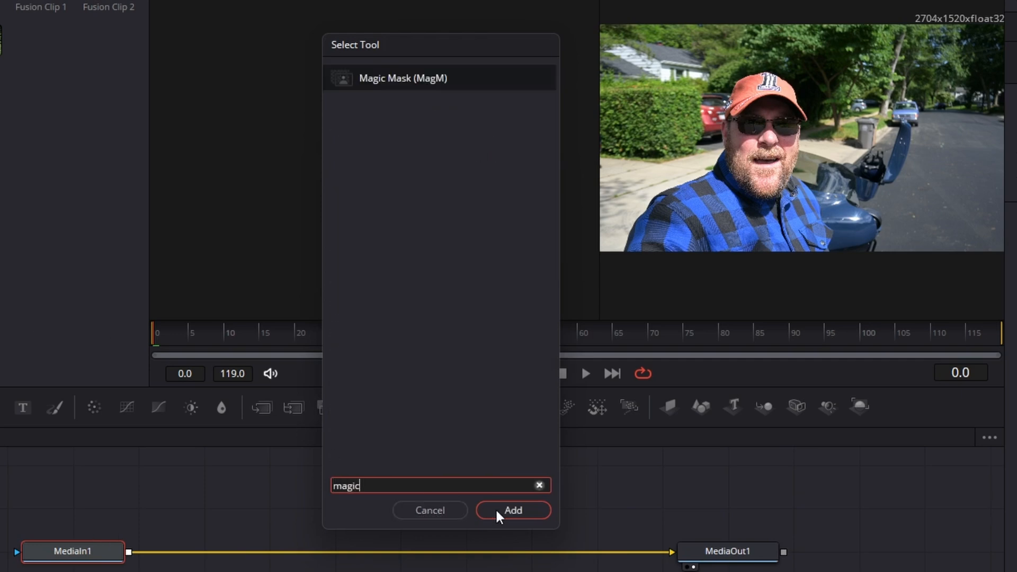
pyautogui.click(512, 509)
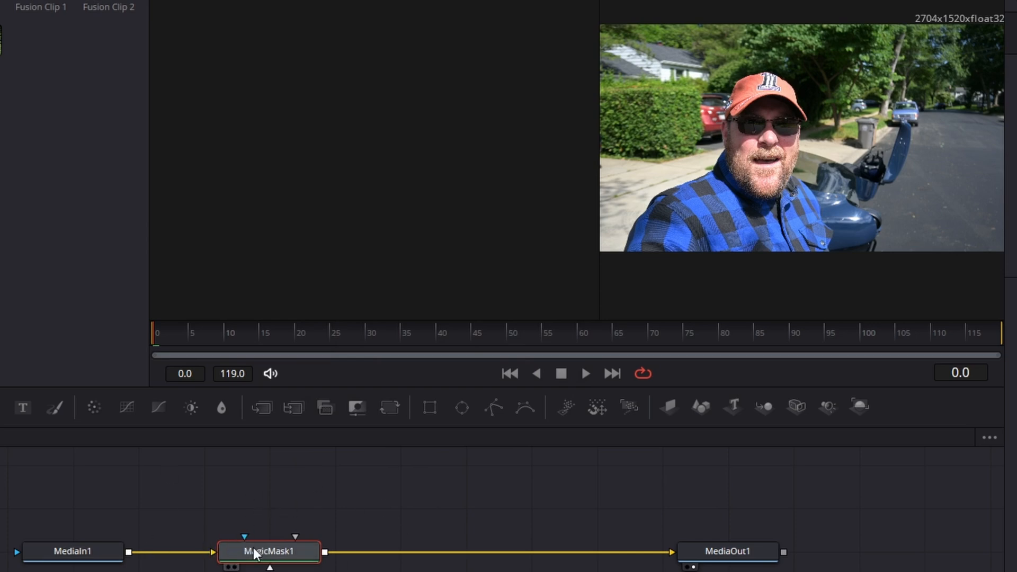
pyautogui.moveTo(718, 399)
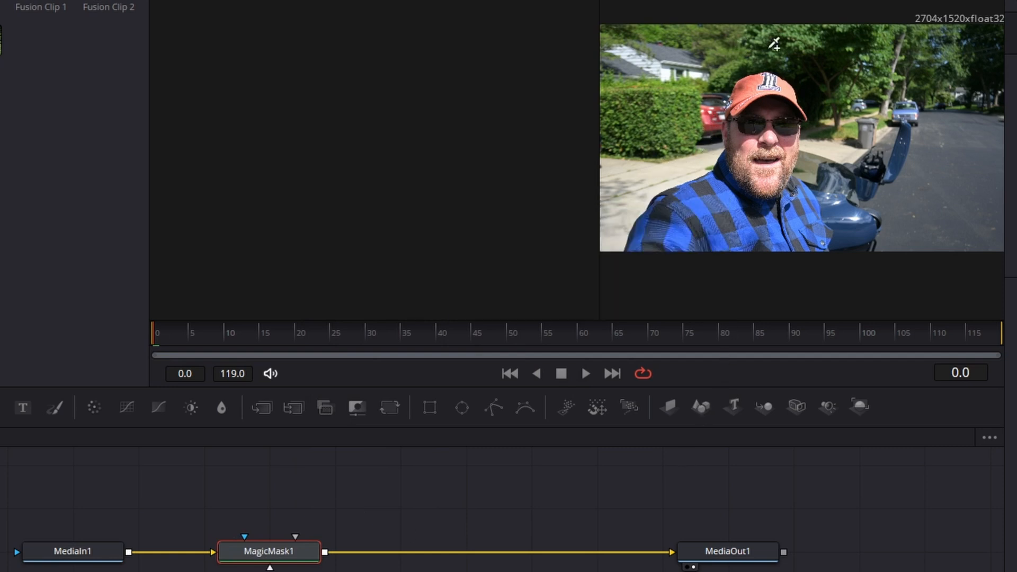
pyautogui.moveTo(850, 144)
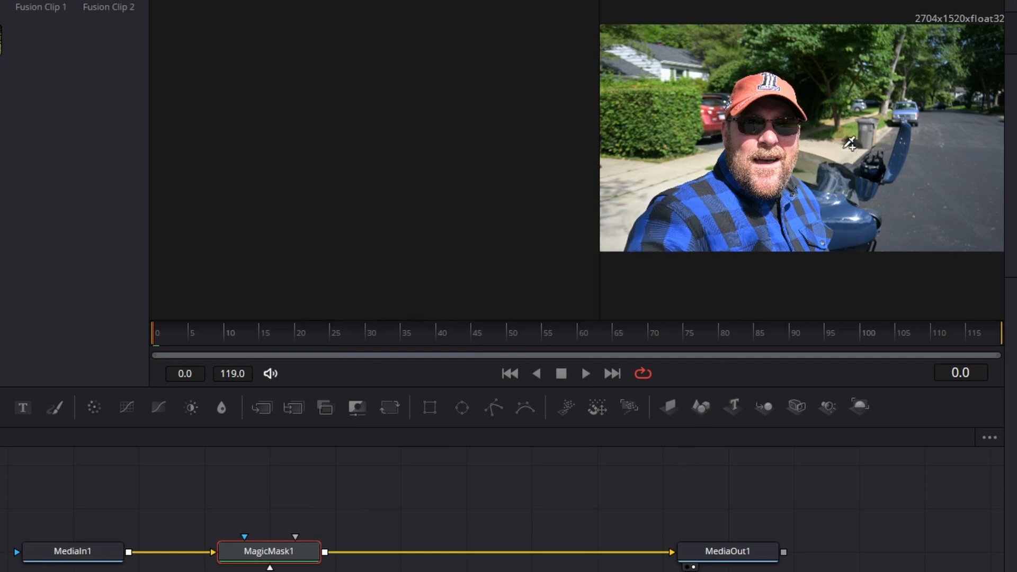
pyautogui.moveTo(947, 137)
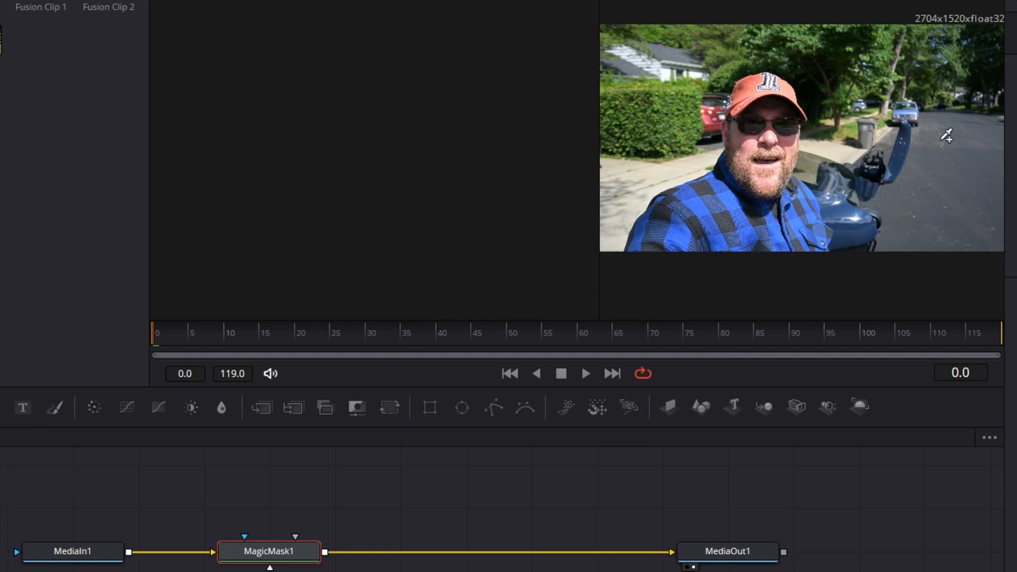
pyautogui.moveTo(837, 138)
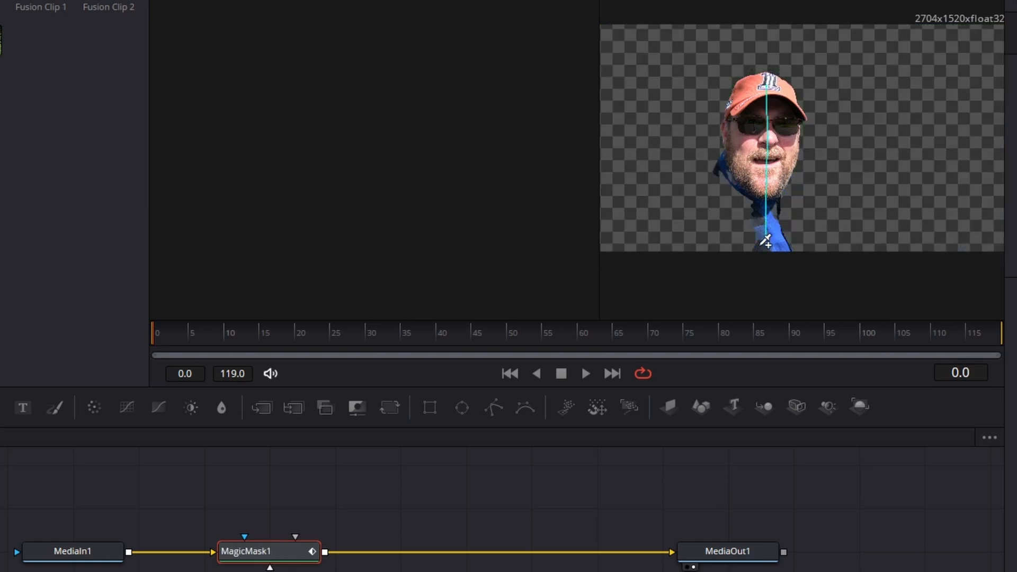
pyautogui.doubleClick(268, 550)
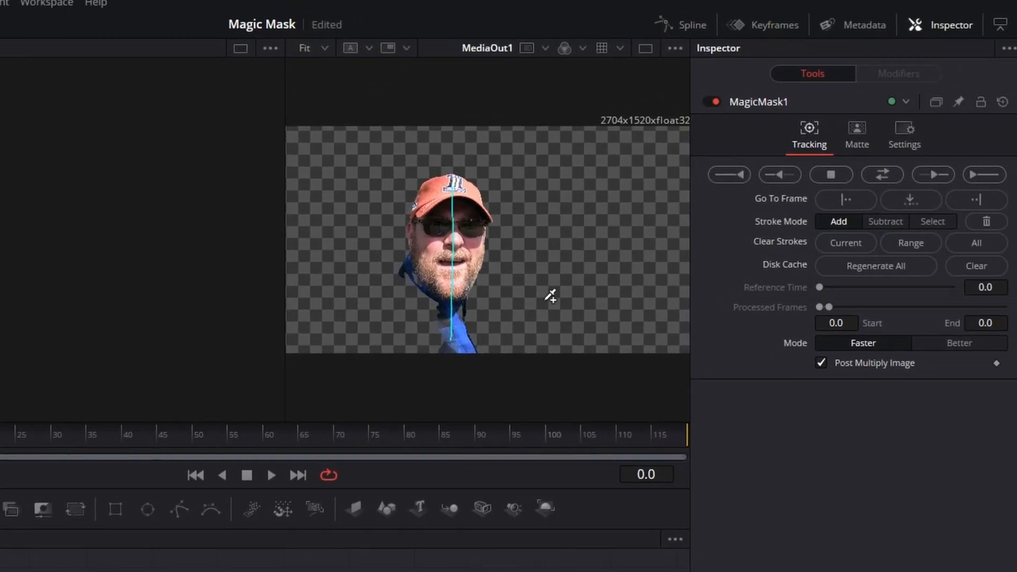
pyautogui.click(710, 101)
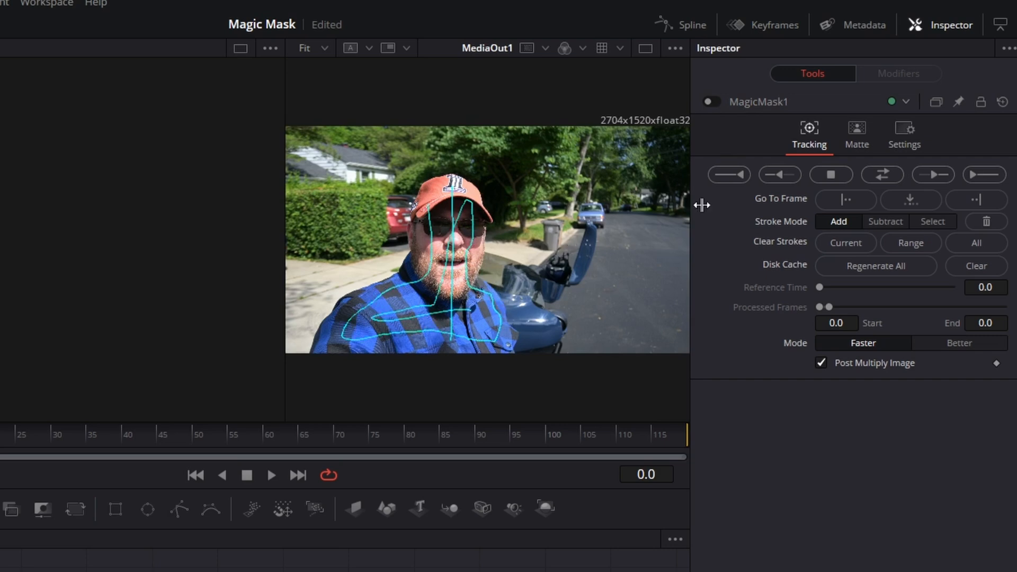
pyautogui.click(710, 102)
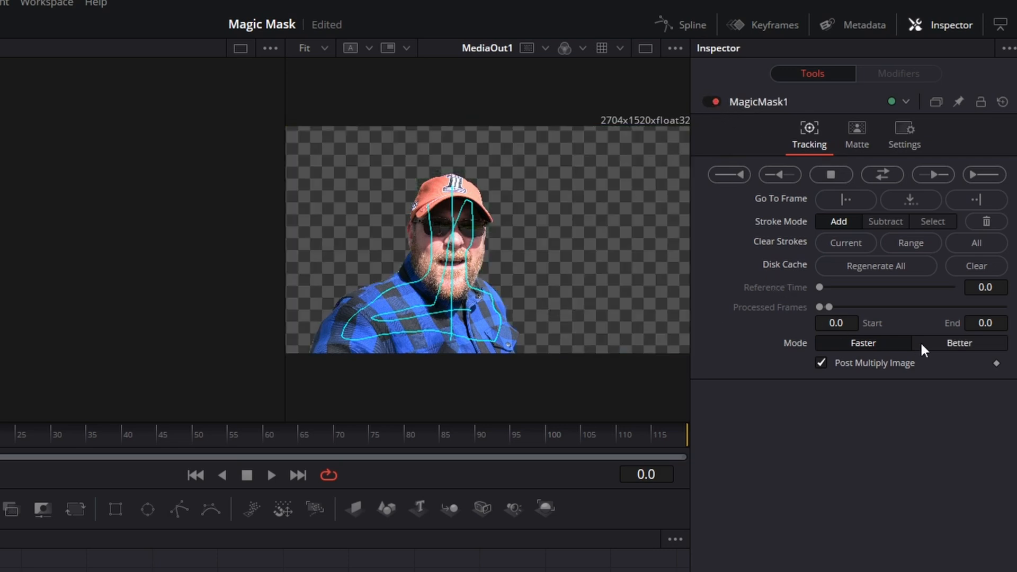
pyautogui.click(958, 342)
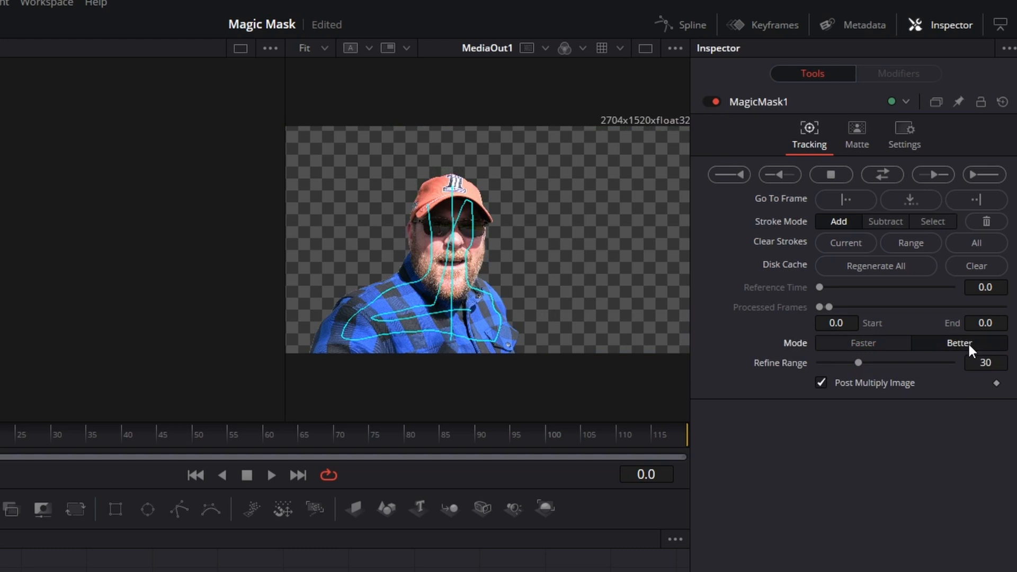
pyautogui.moveTo(880, 180)
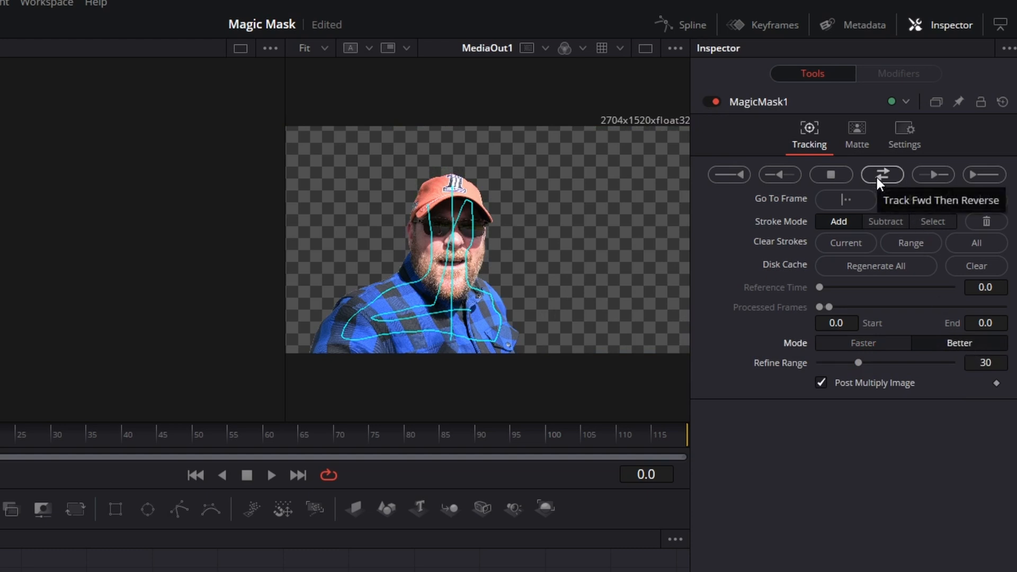
pyautogui.moveTo(968, 225)
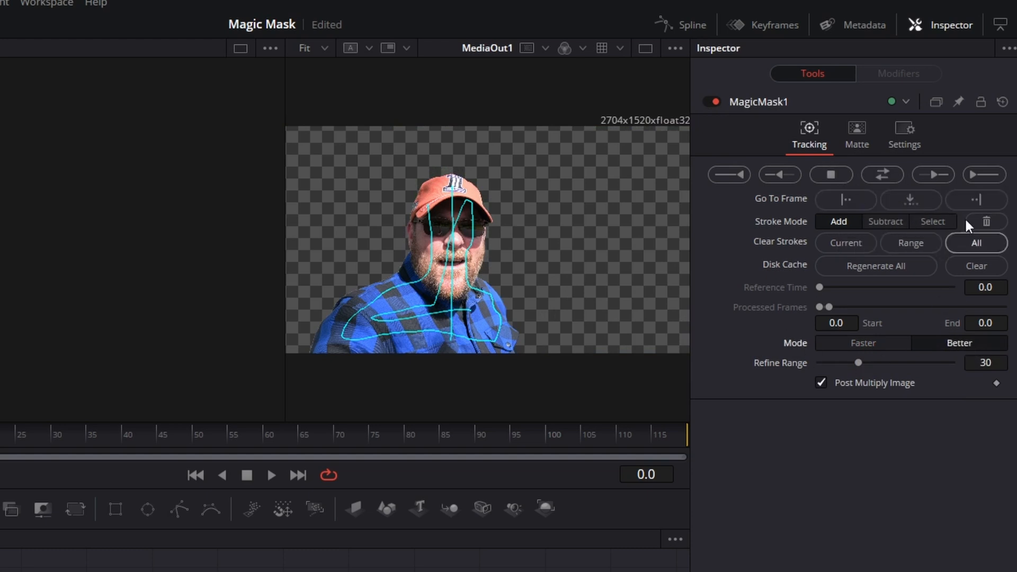
pyautogui.moveTo(846, 200)
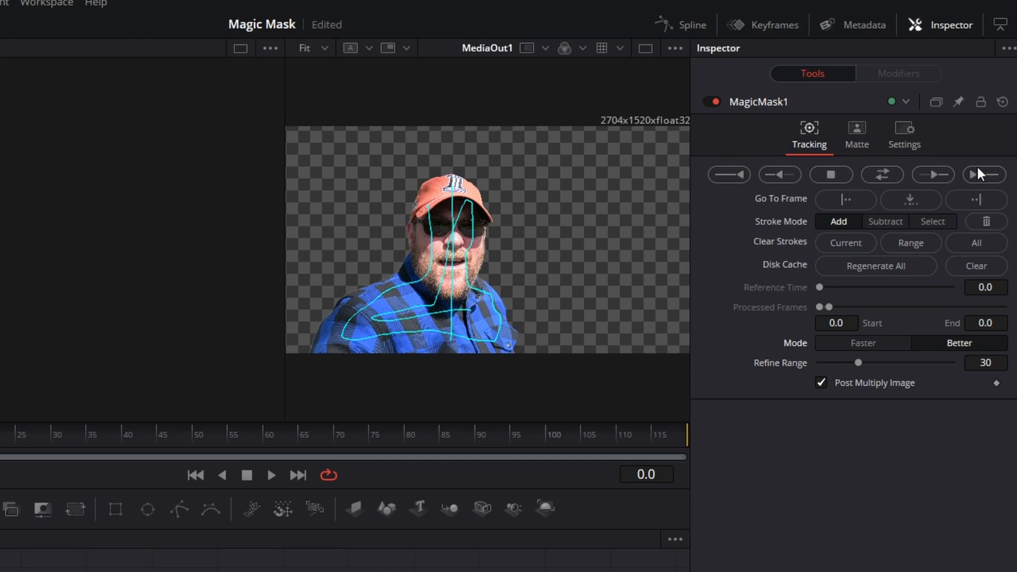
pyautogui.click(882, 174)
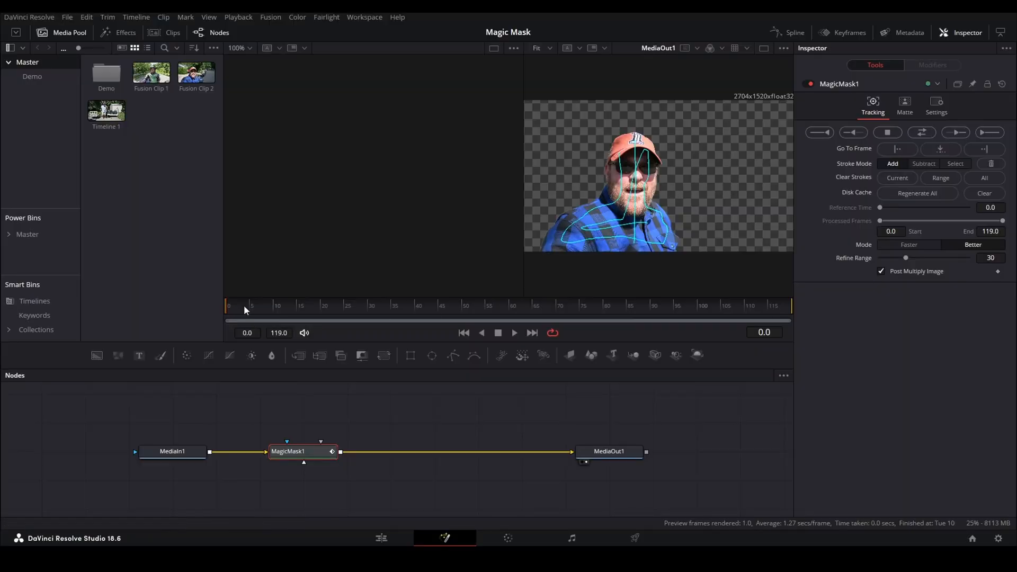
pyautogui.click(419, 320)
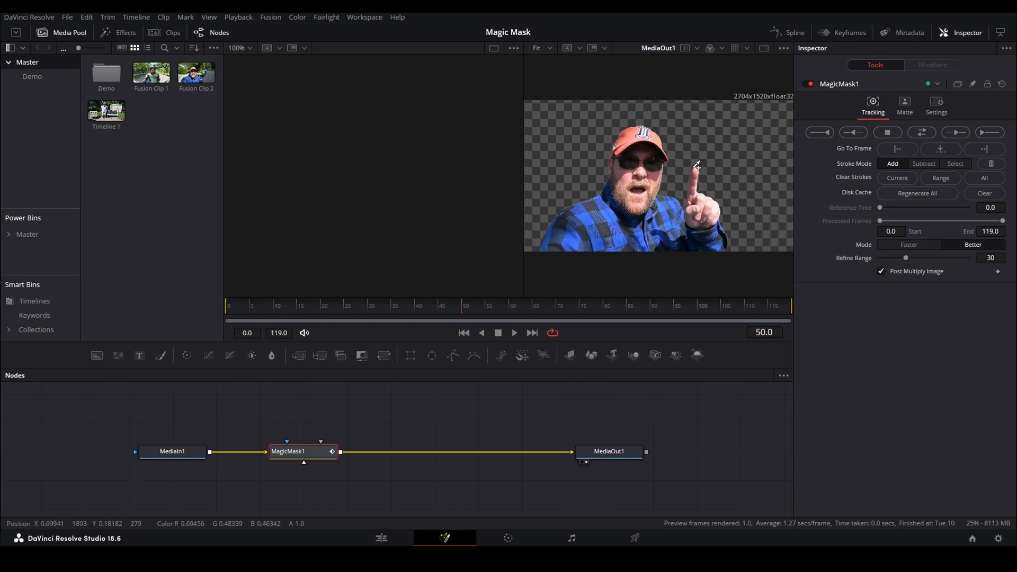
pyautogui.moveTo(484, 311)
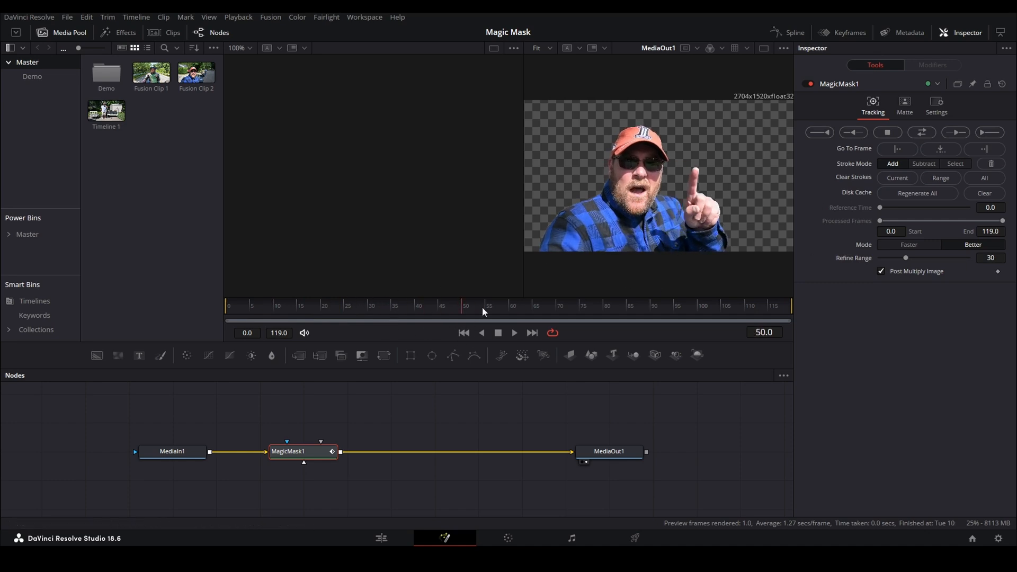
pyautogui.click(325, 320)
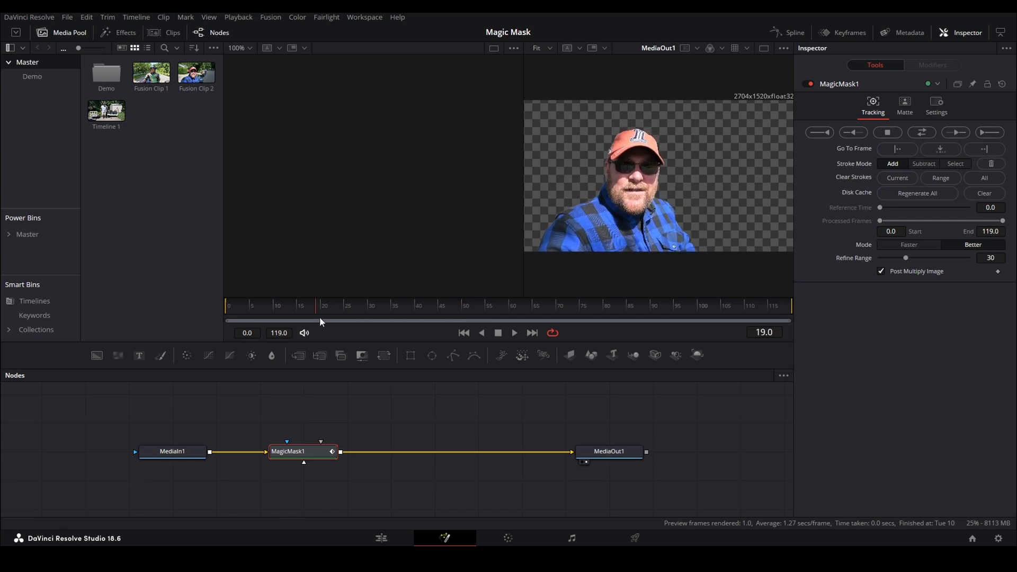
pyautogui.click(344, 320)
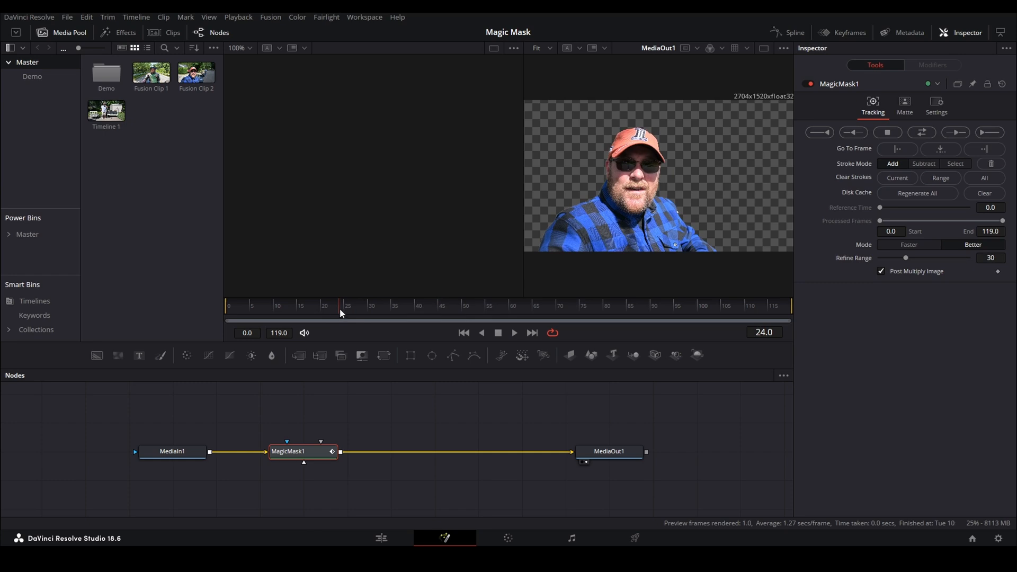
pyautogui.click(565, 320)
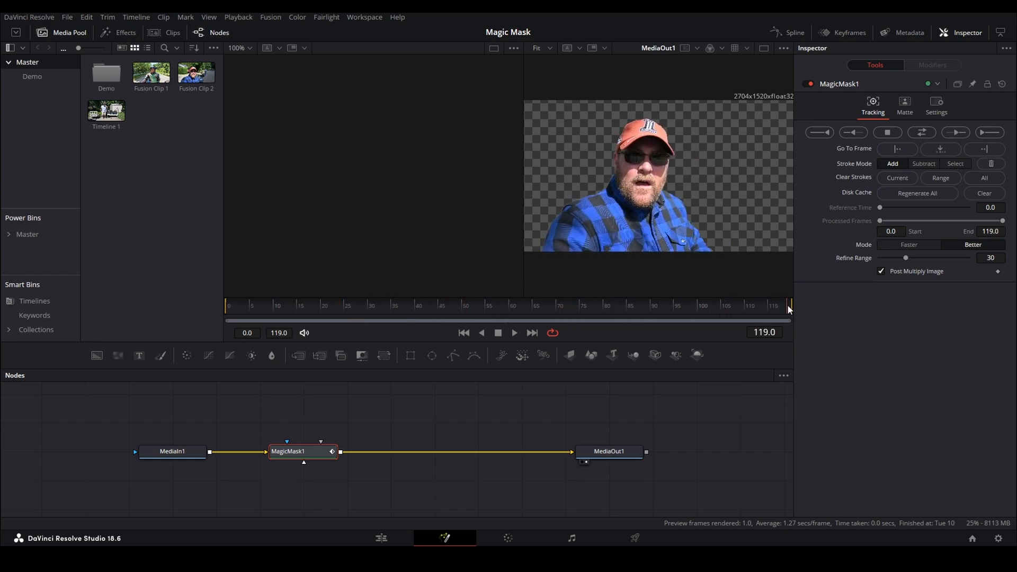
pyautogui.click(380, 538)
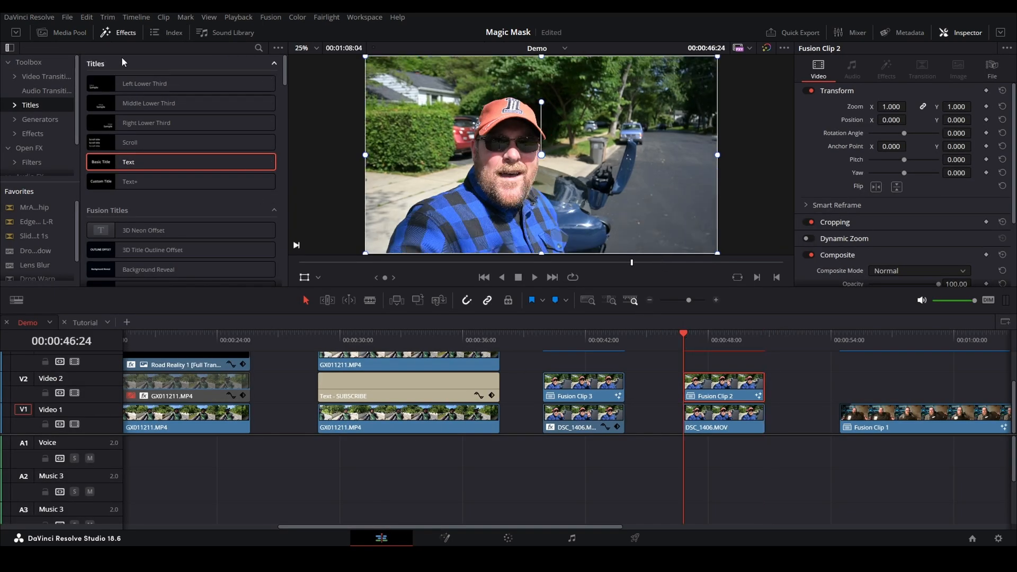
# Filter the Effects library to 'film' and apply Film Damage to the lower DSC_1406.MOV clip
pyautogui.click(32, 134)
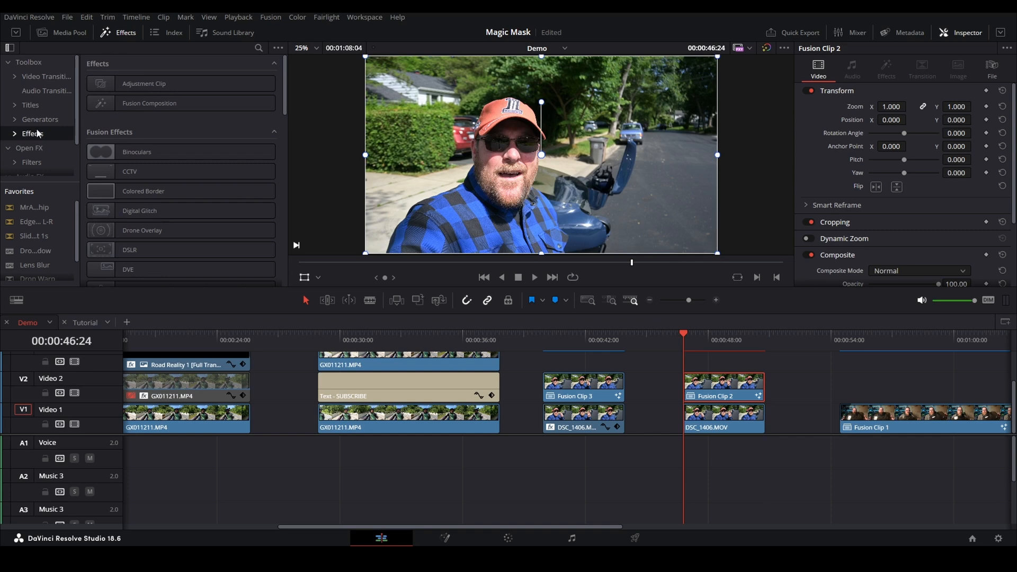
pyautogui.scroll(-3)
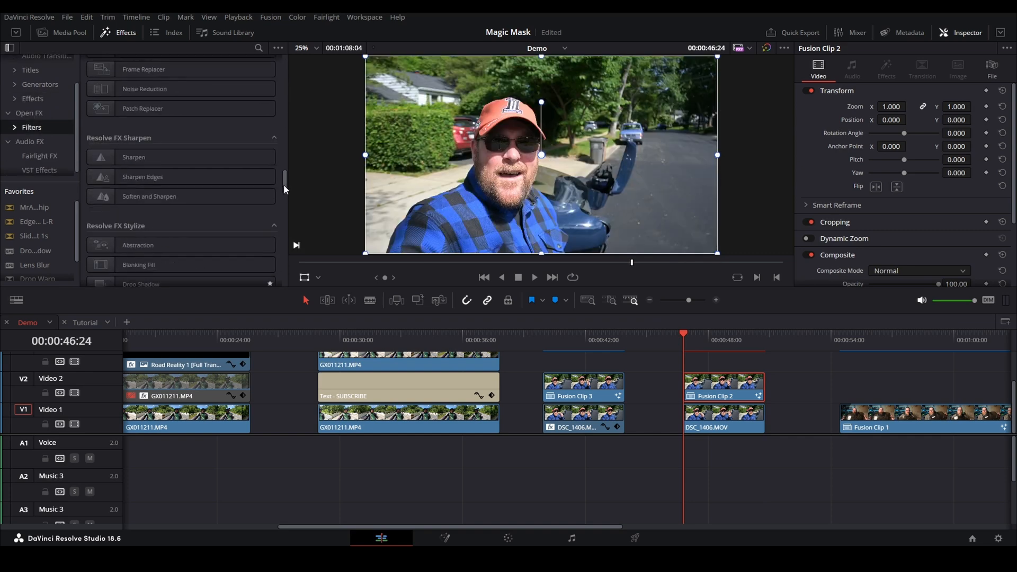
pyautogui.click(259, 47)
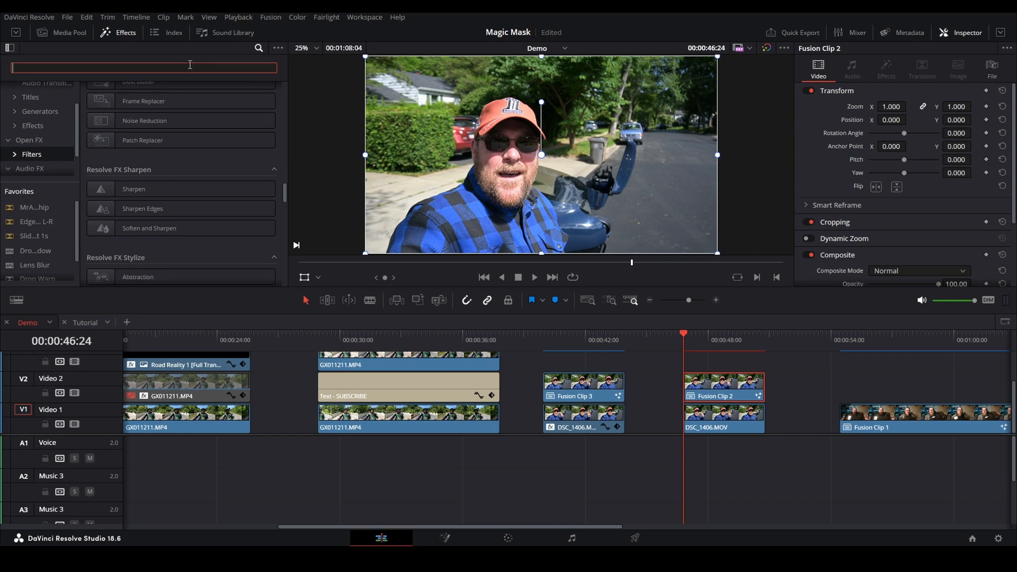
pyautogui.write('film')
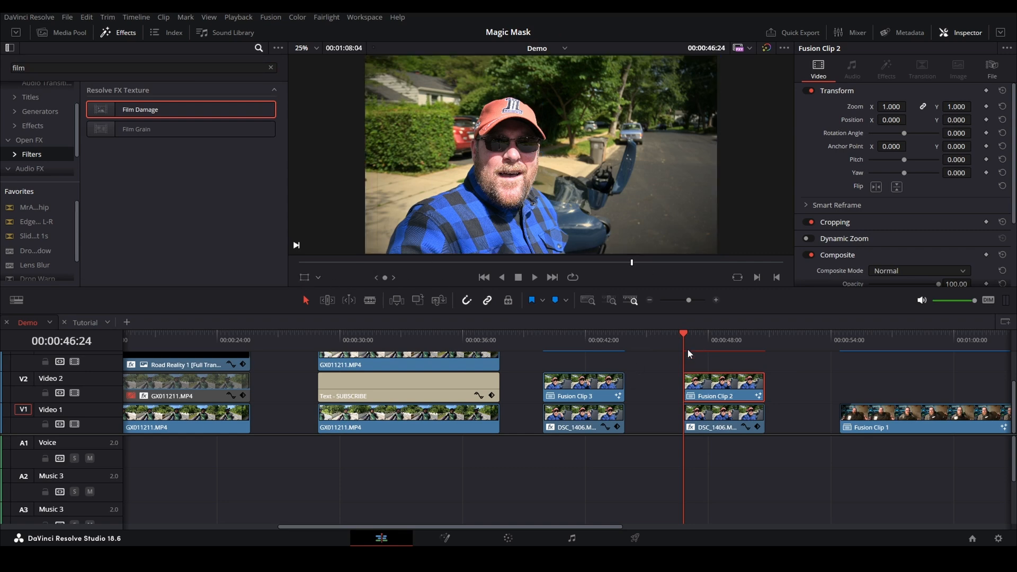
pyautogui.moveTo(769, 356)
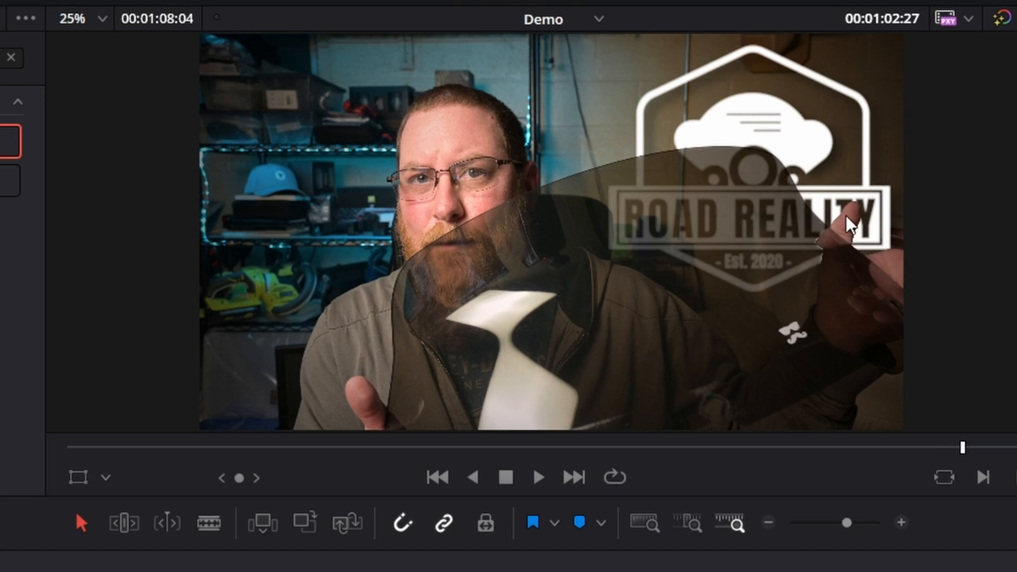
pyautogui.moveTo(685, 180)
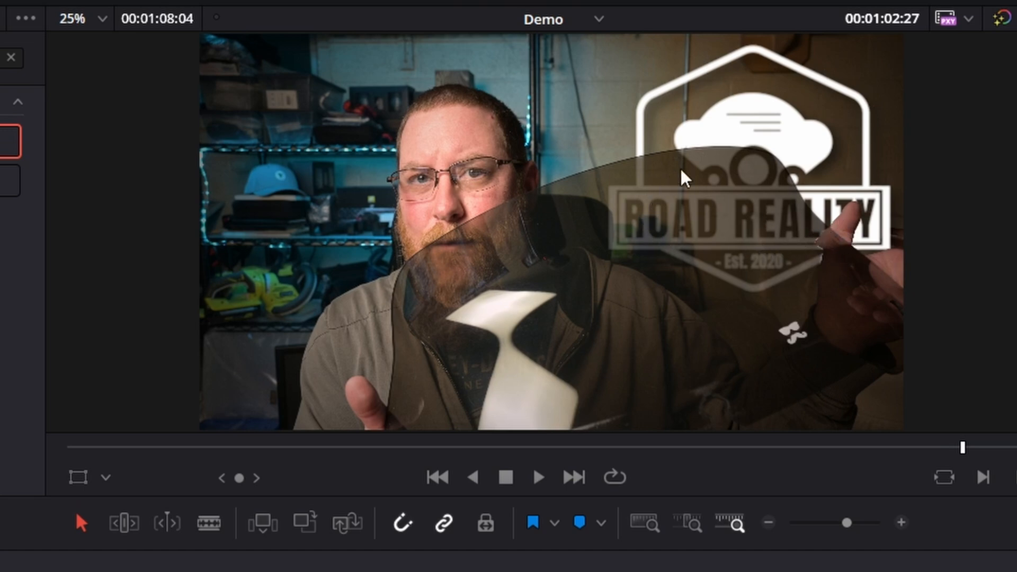
pyautogui.moveTo(725, 248)
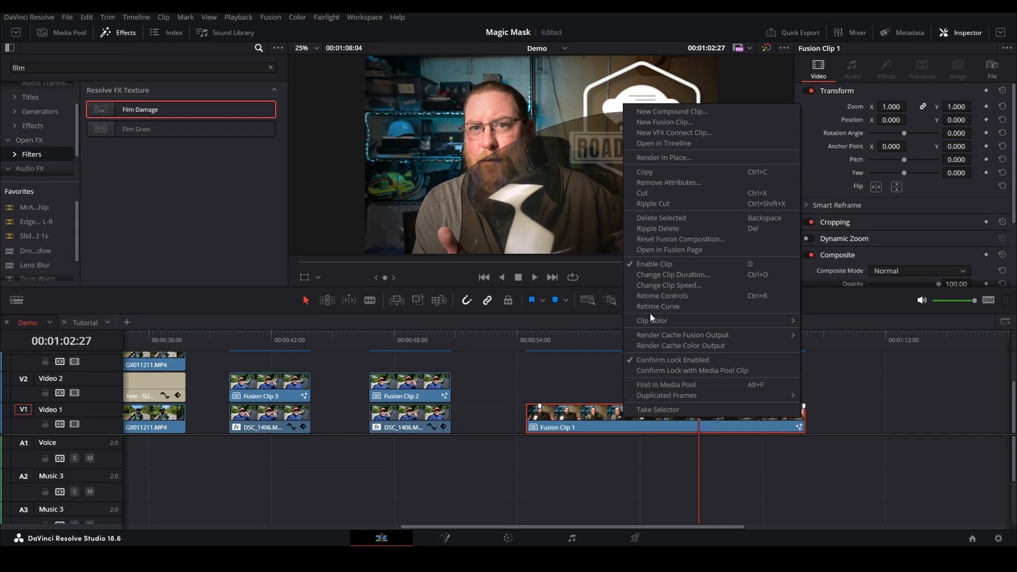
# Open Fusion Clip 1 in the Fusion page from the Edit timeline
pyautogui.click(669, 249)
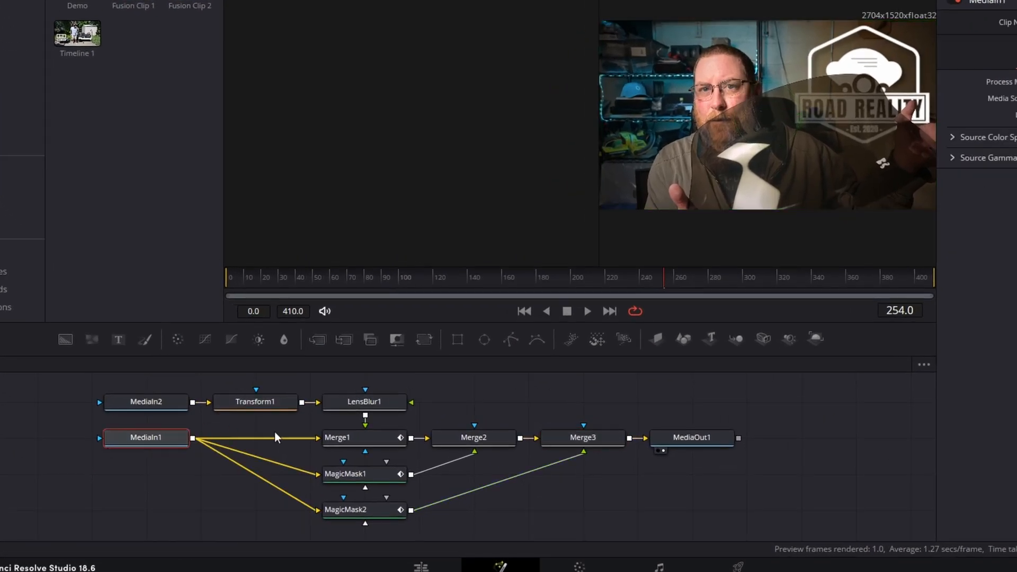
pyautogui.click(145, 402)
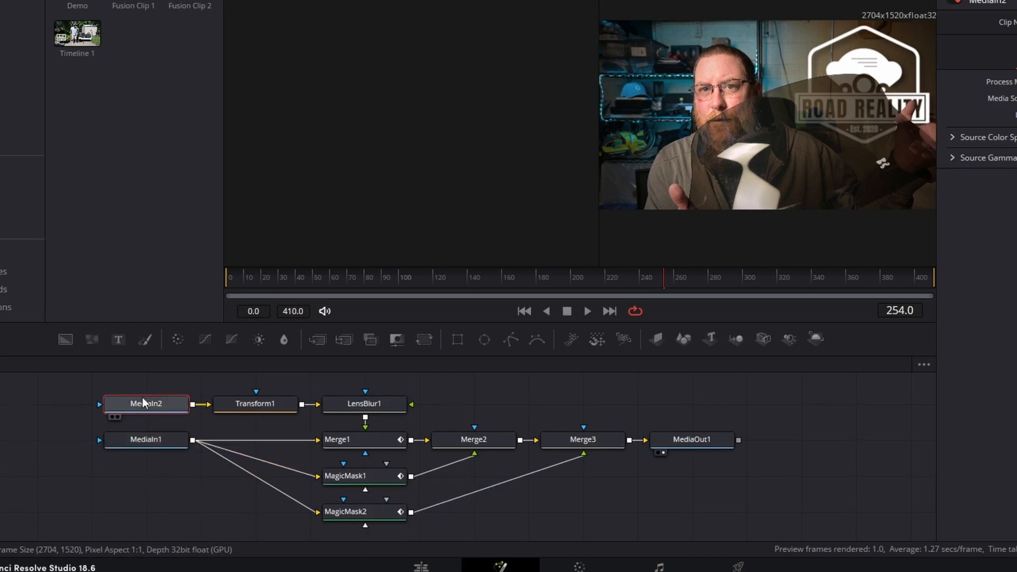
pyautogui.click(145, 404)
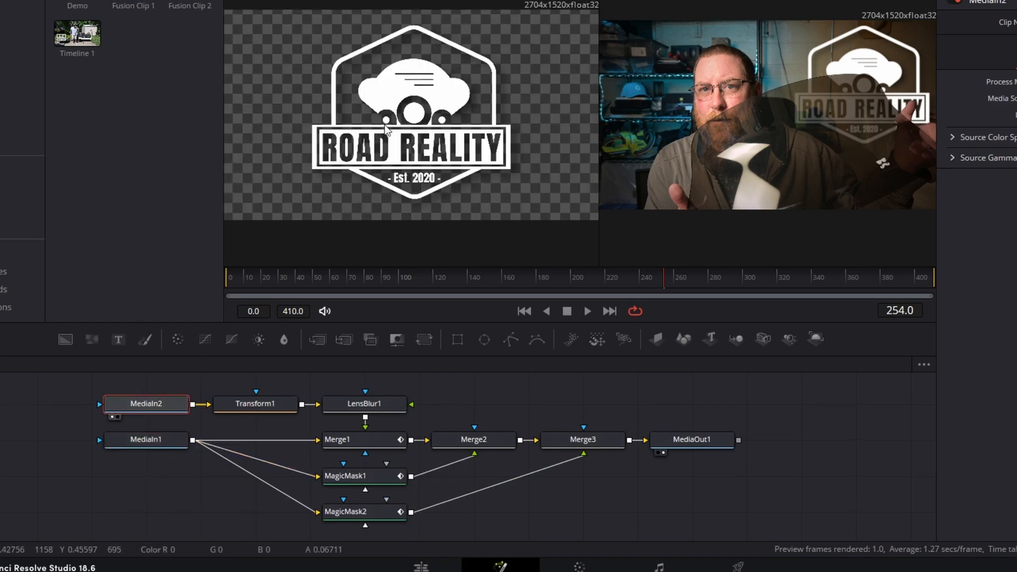
pyautogui.moveTo(336, 217)
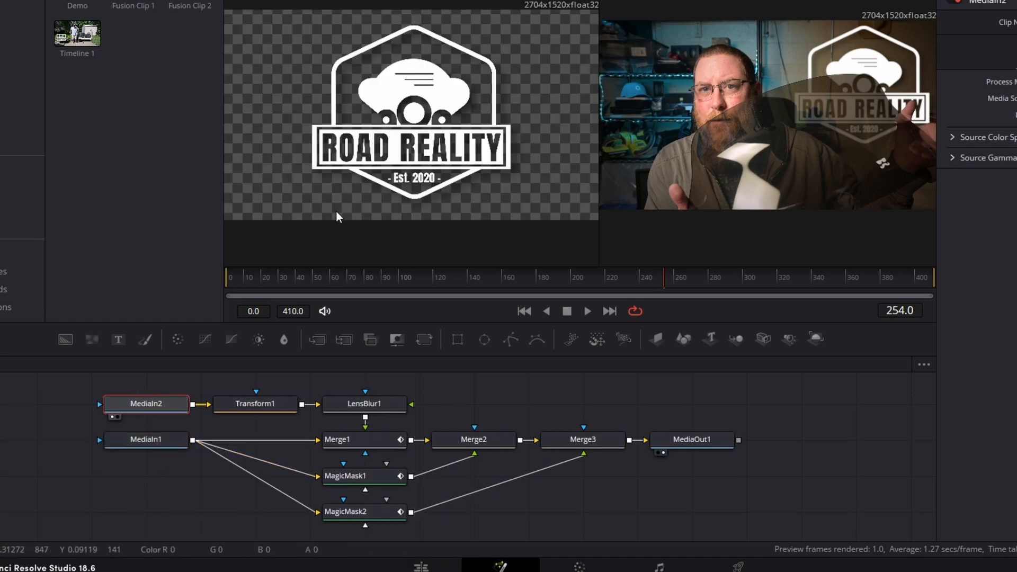
pyautogui.click(146, 439)
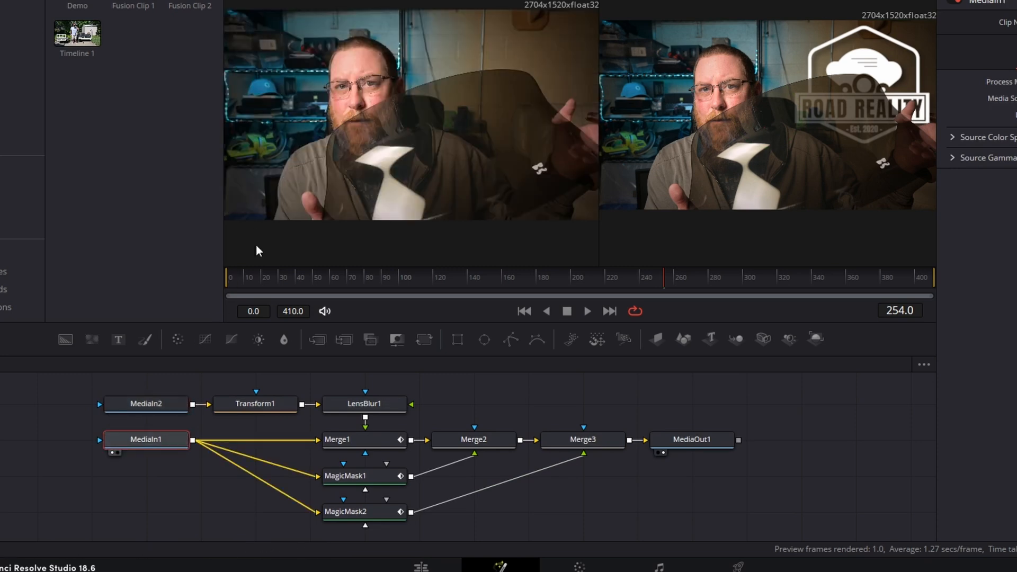
pyautogui.moveTo(499, 111)
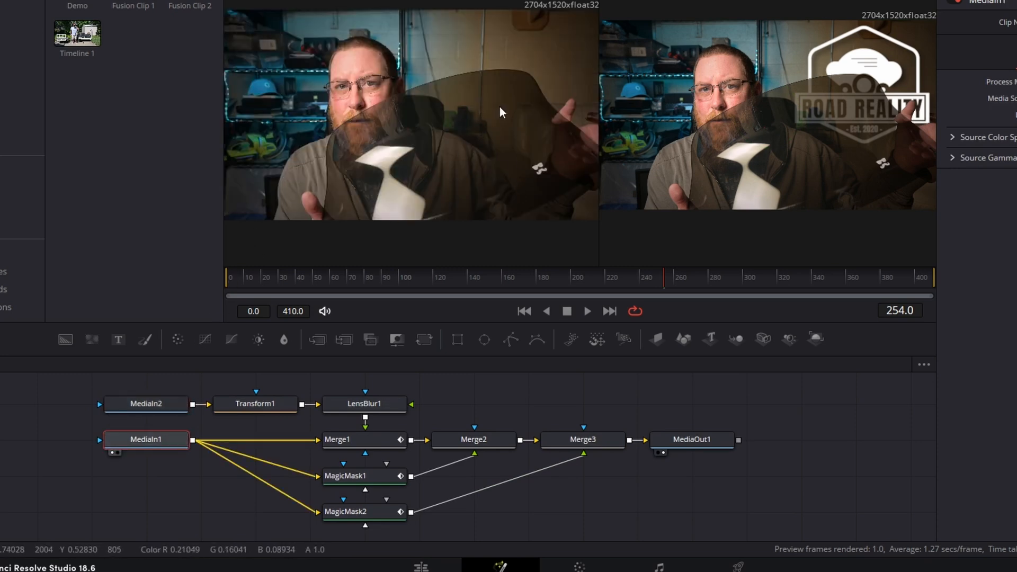
pyautogui.click(364, 510)
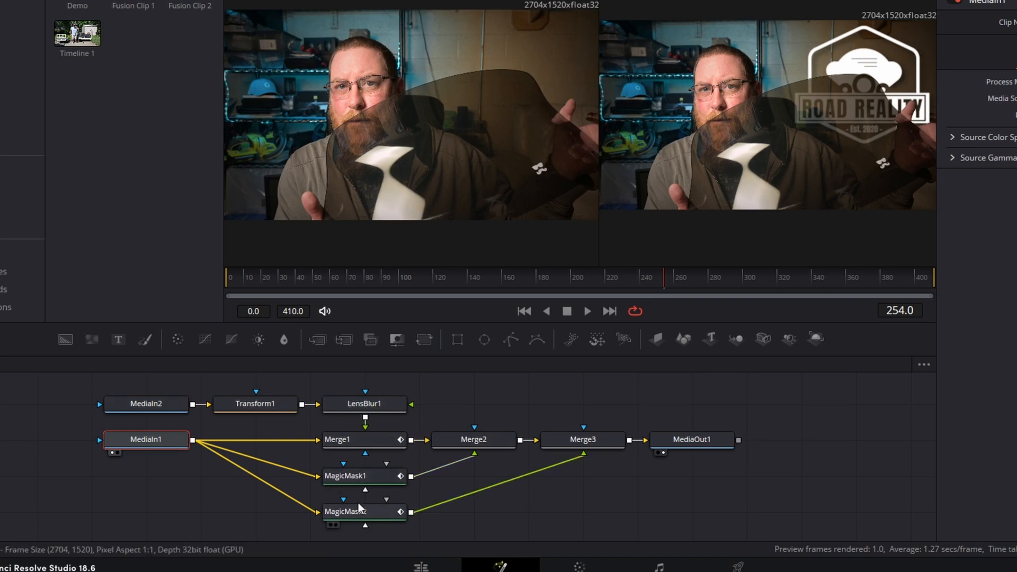
pyautogui.click(345, 476)
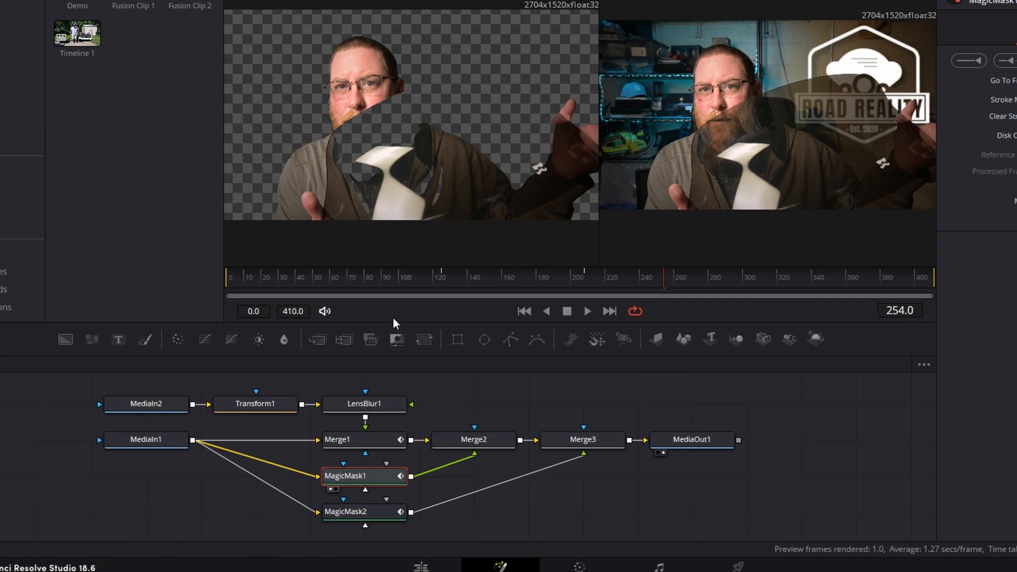
pyautogui.click(364, 510)
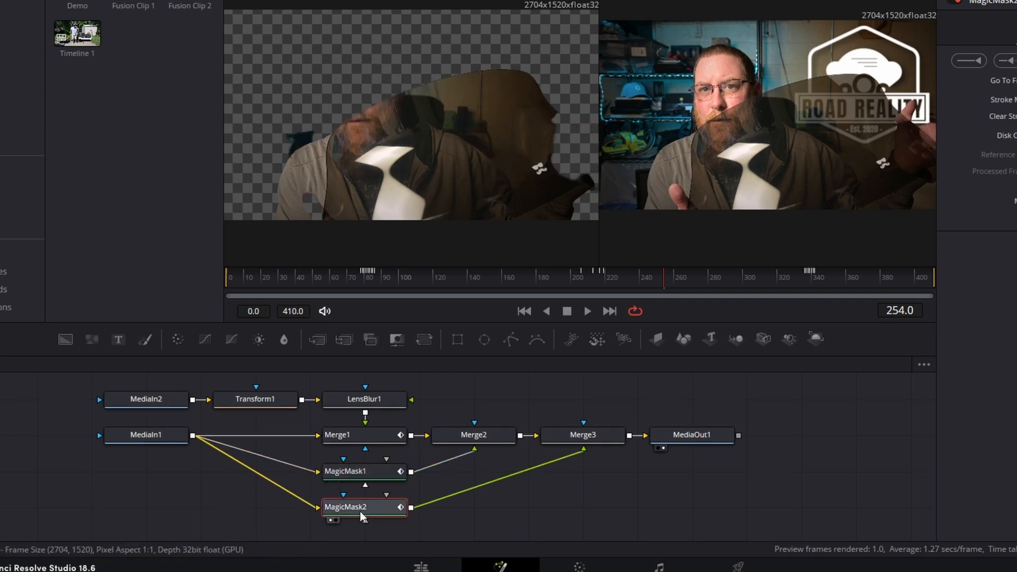
pyautogui.moveTo(568, 118)
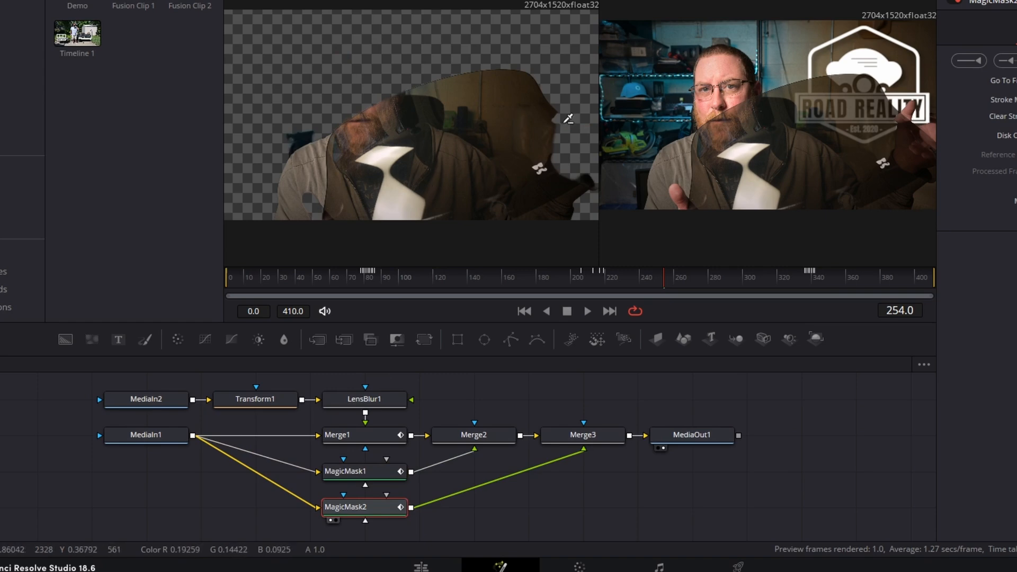
pyautogui.moveTo(446, 147)
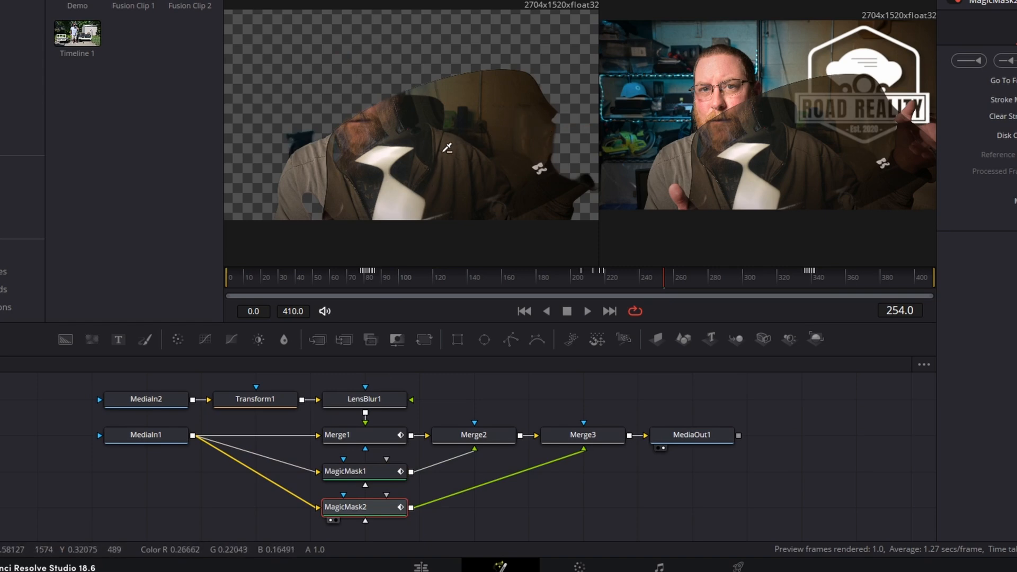
pyautogui.moveTo(521, 112)
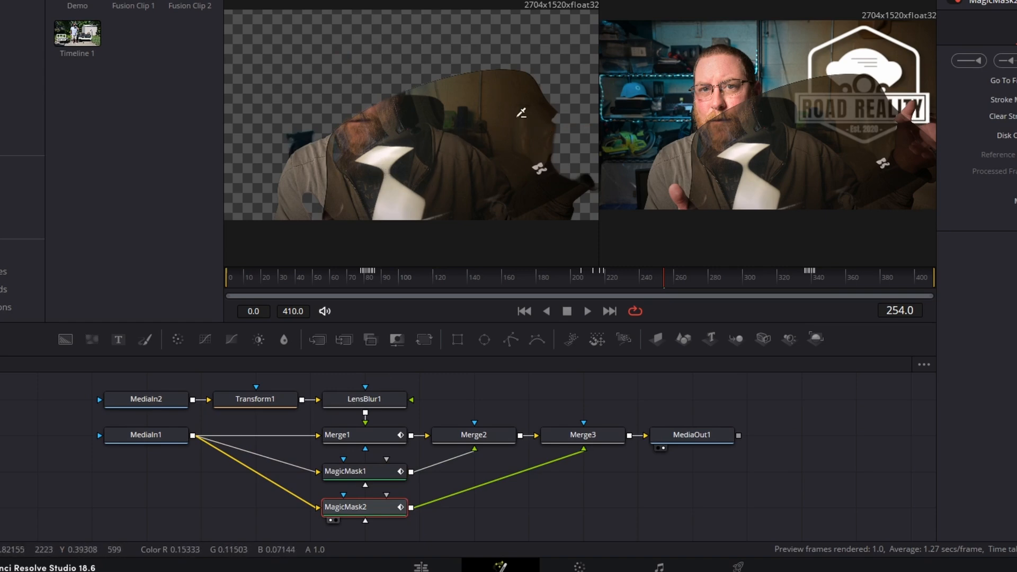
pyautogui.moveTo(370, 223)
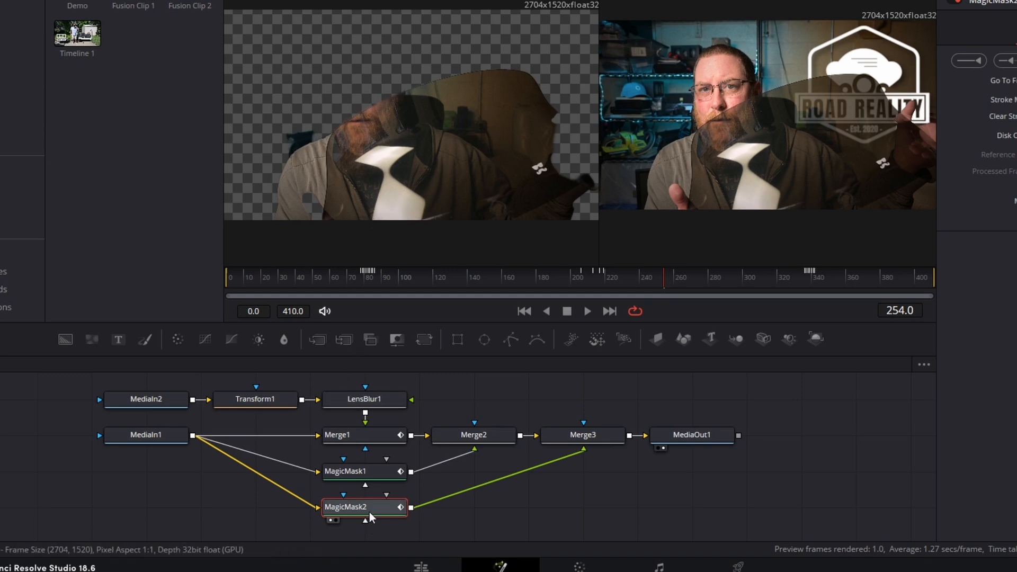
pyautogui.click(583, 434)
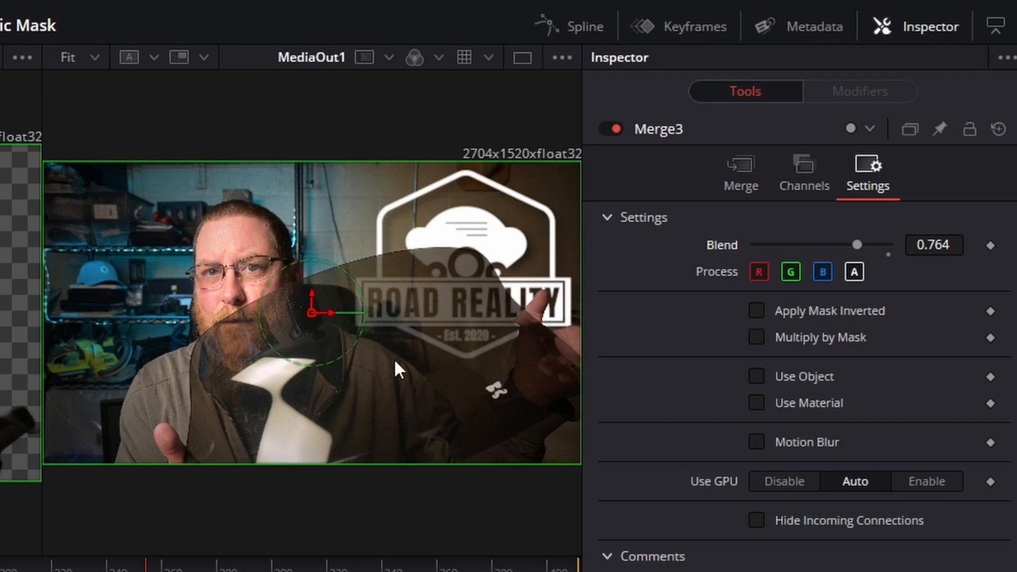
pyautogui.moveTo(399, 314)
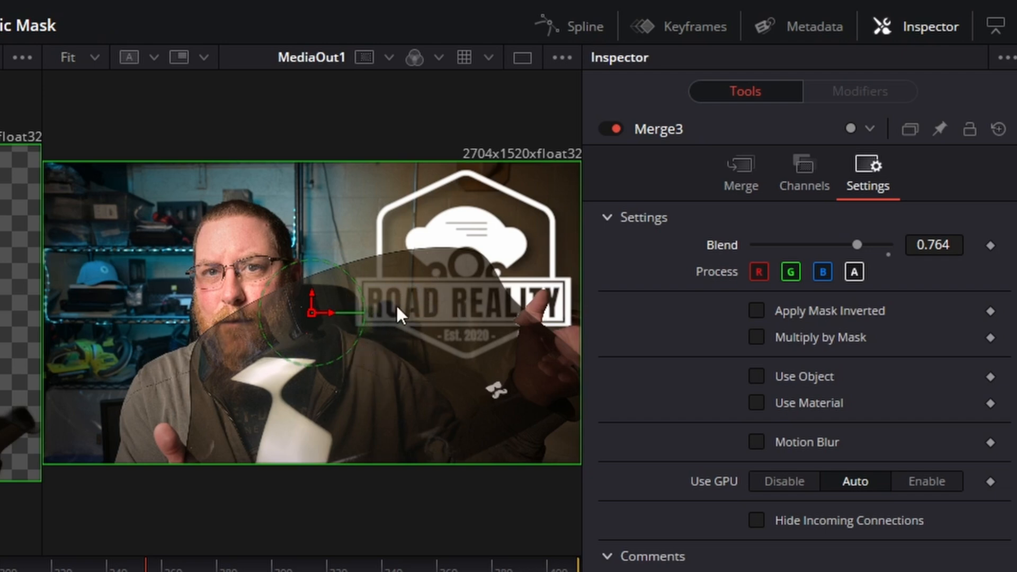
pyautogui.moveTo(466, 290)
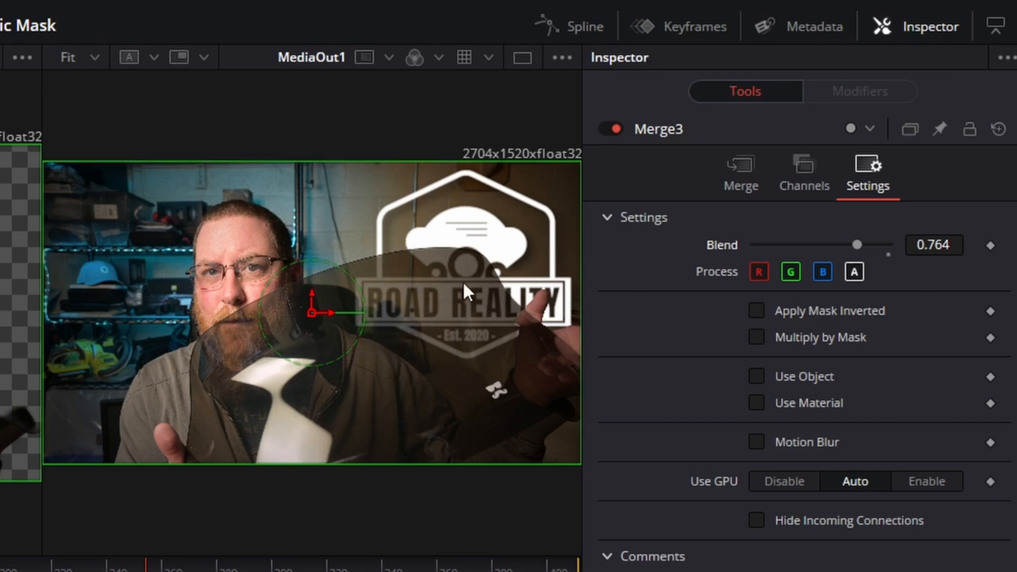
pyautogui.moveTo(860, 250)
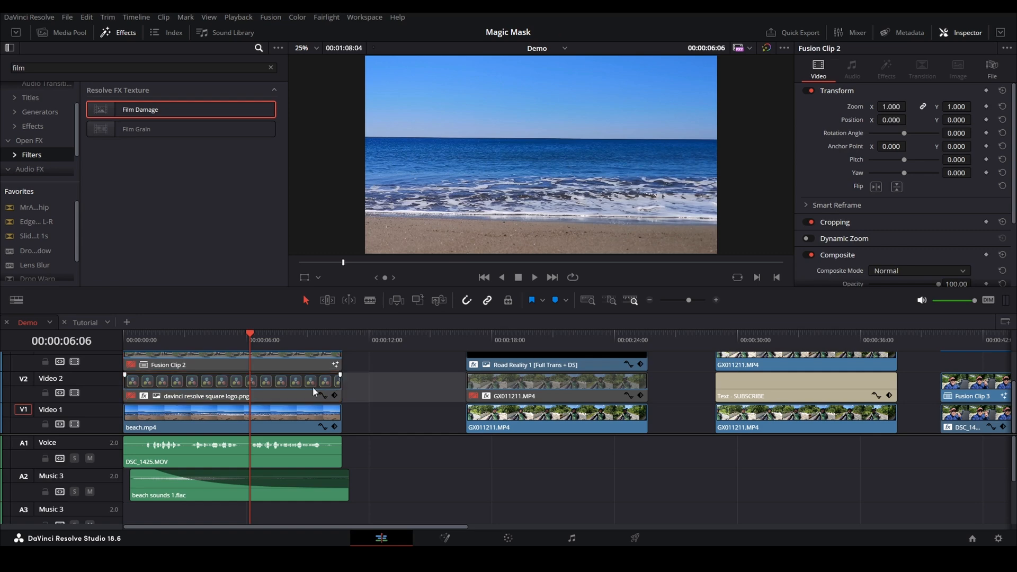
# Select Fusion Clip 2 on the timeline and open it in the Fusion page
pyautogui.click(207, 395)
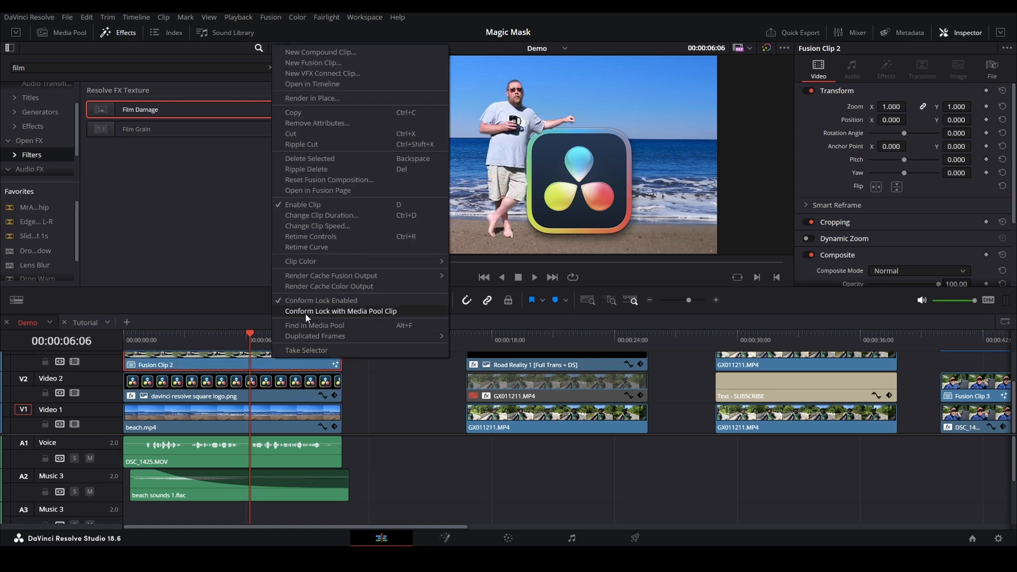
pyautogui.click(317, 189)
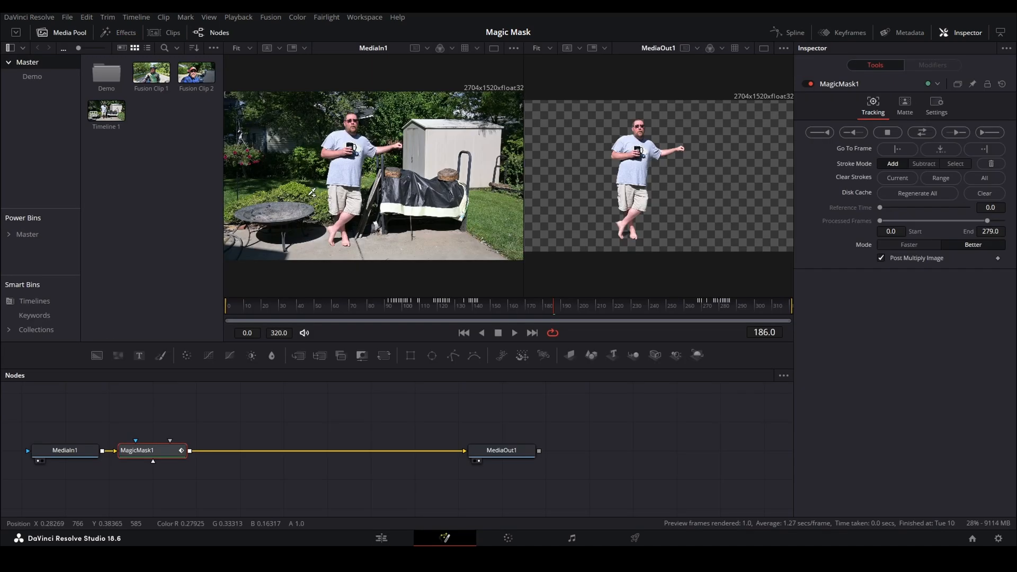
pyautogui.moveTo(244, 402)
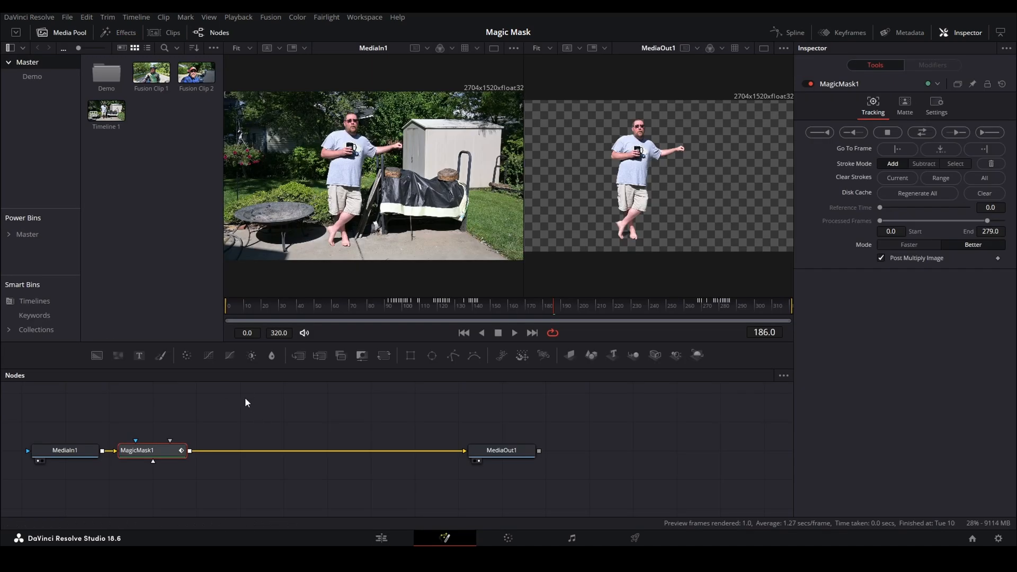
pyautogui.moveTo(252, 381)
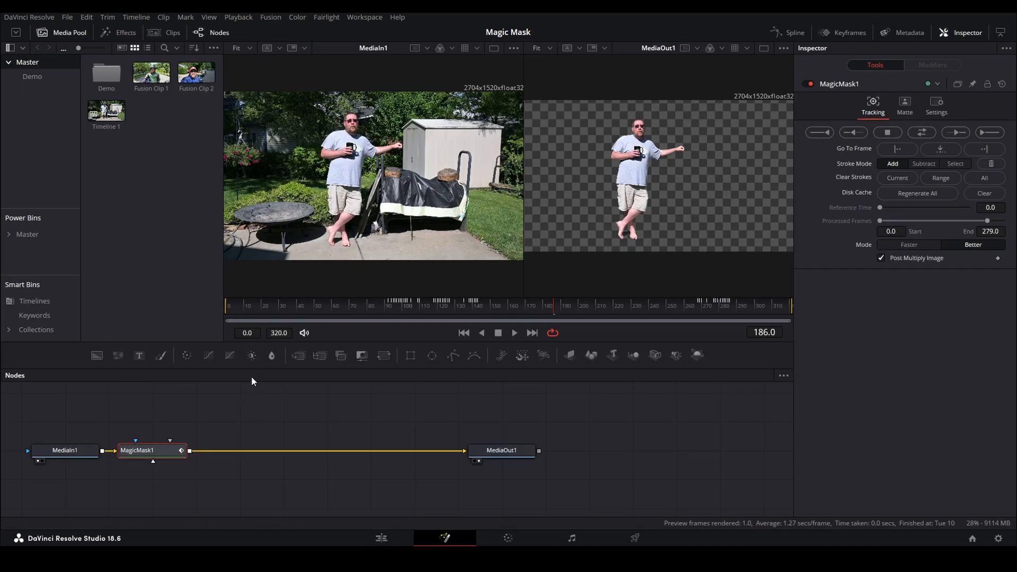
pyautogui.moveTo(447, 198)
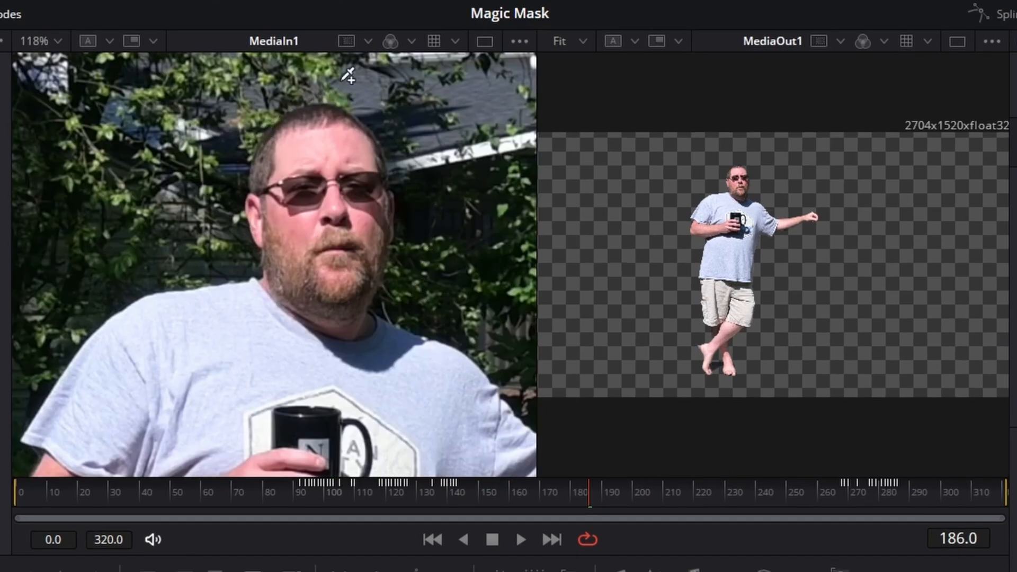
pyautogui.moveTo(272, 91)
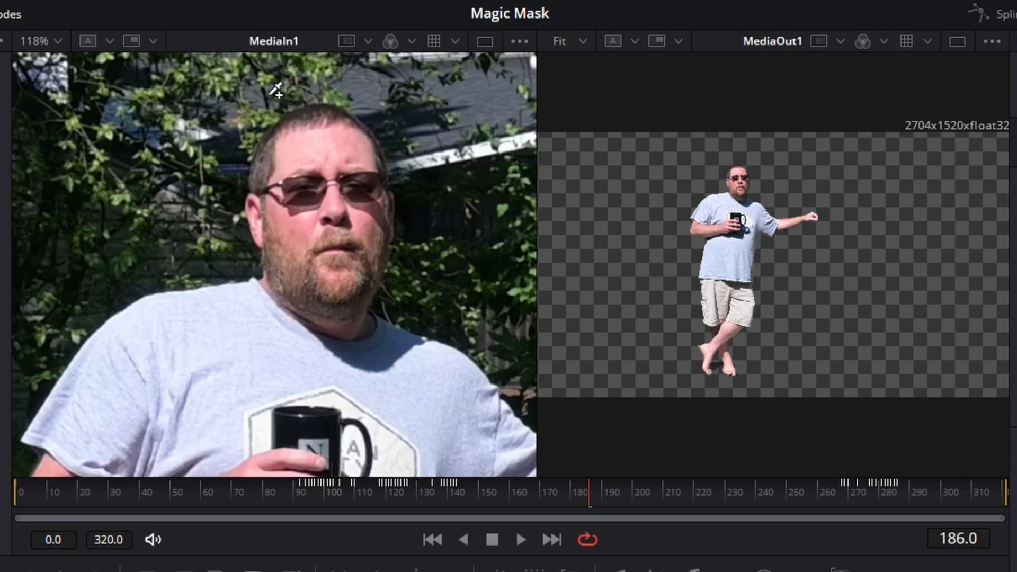
pyautogui.moveTo(244, 217)
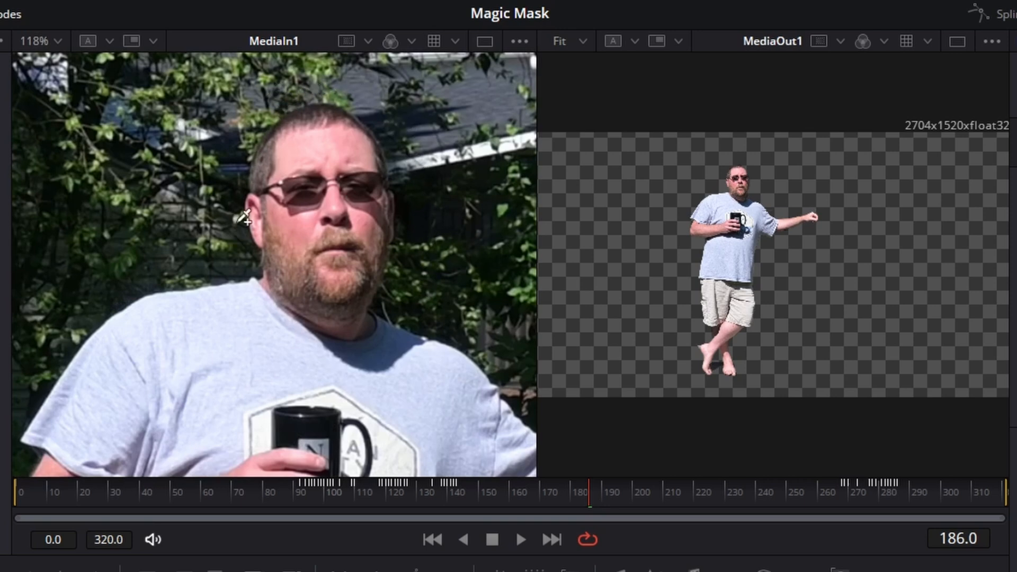
pyautogui.moveTo(282, 282)
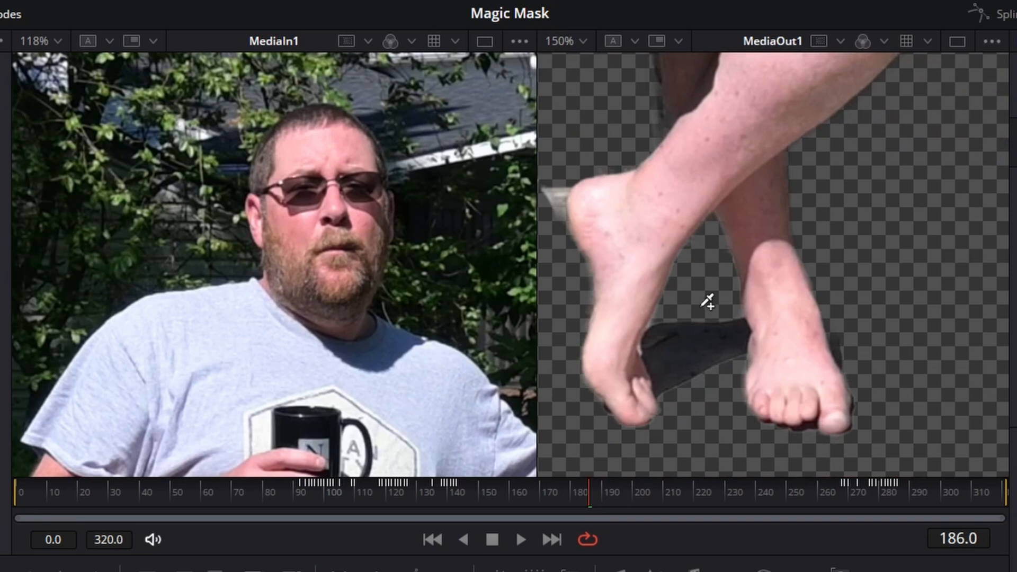
pyautogui.moveTo(398, 495)
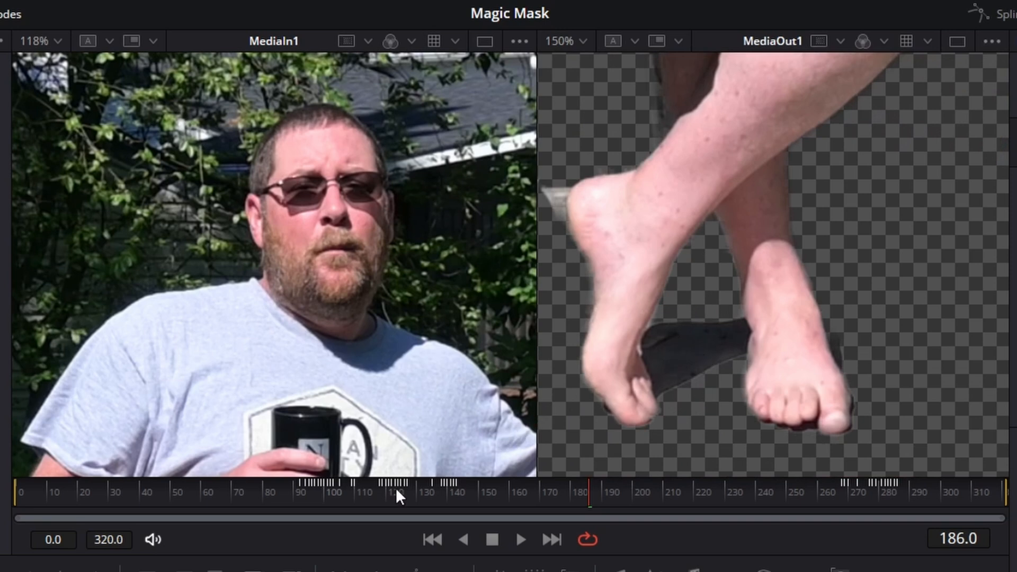
pyautogui.moveTo(905, 494)
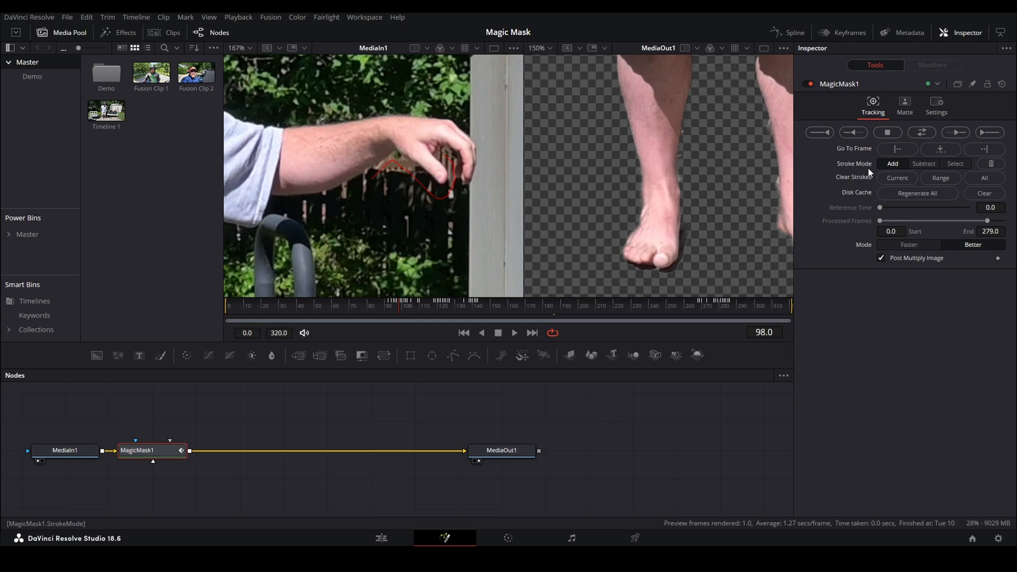
pyautogui.moveTo(723, 202)
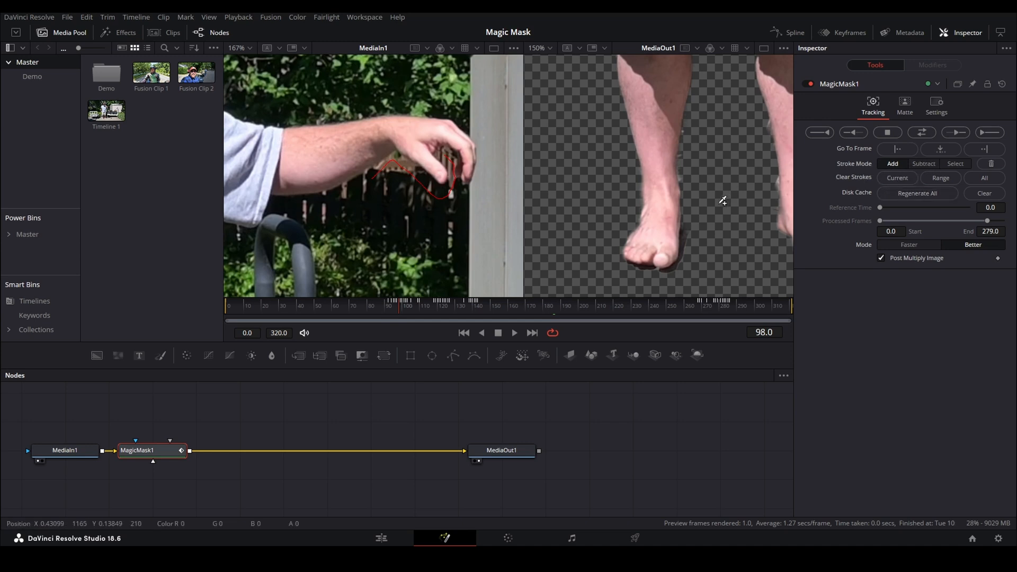